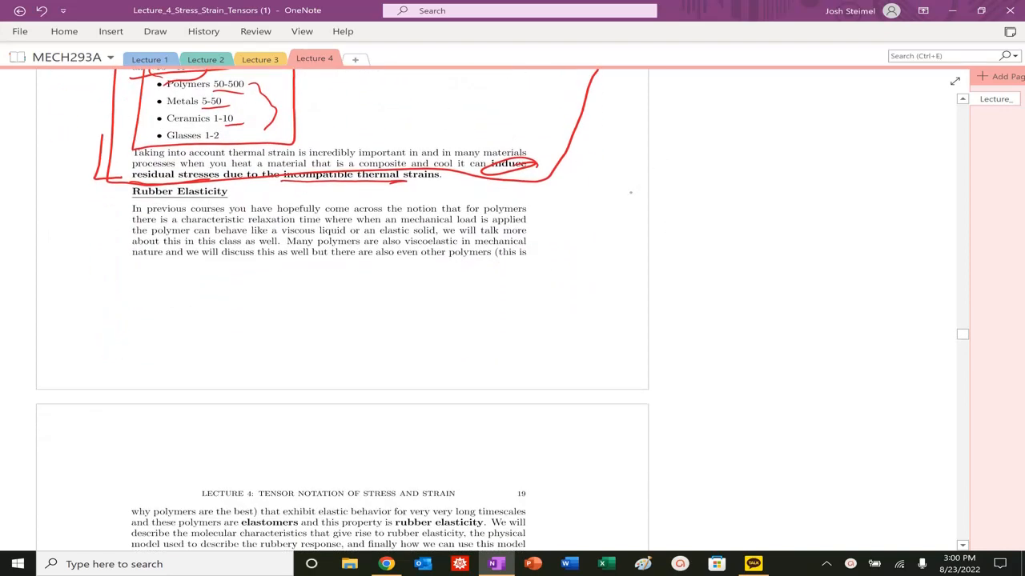
# Handwrite the derivative dn/dε in red ink in the right margin beside the paragraph
pyautogui.moveTo(612, 176); pyautogui.dragTo(628, 200)
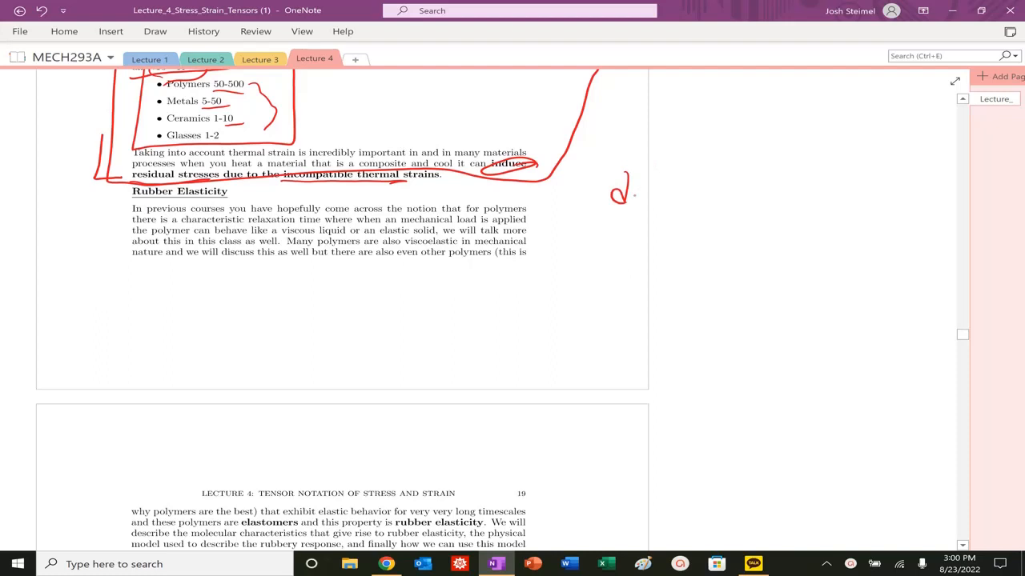
pyautogui.moveTo(624, 188); pyautogui.dragTo(633, 248)
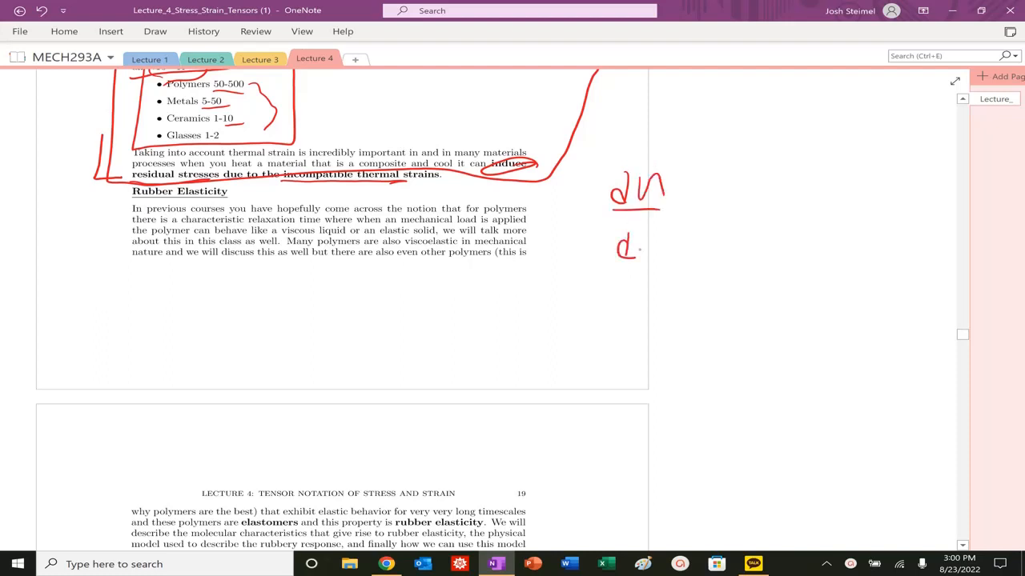
pyautogui.moveTo(632, 248); pyautogui.dragTo(656, 243)
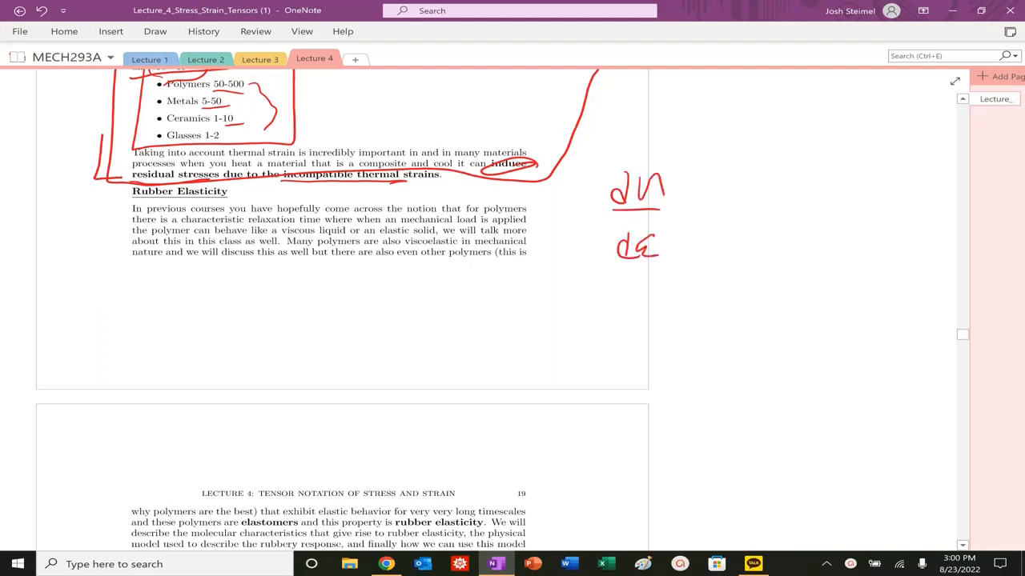
pyautogui.moveTo(765, 168); pyautogui.dragTo(777, 189)
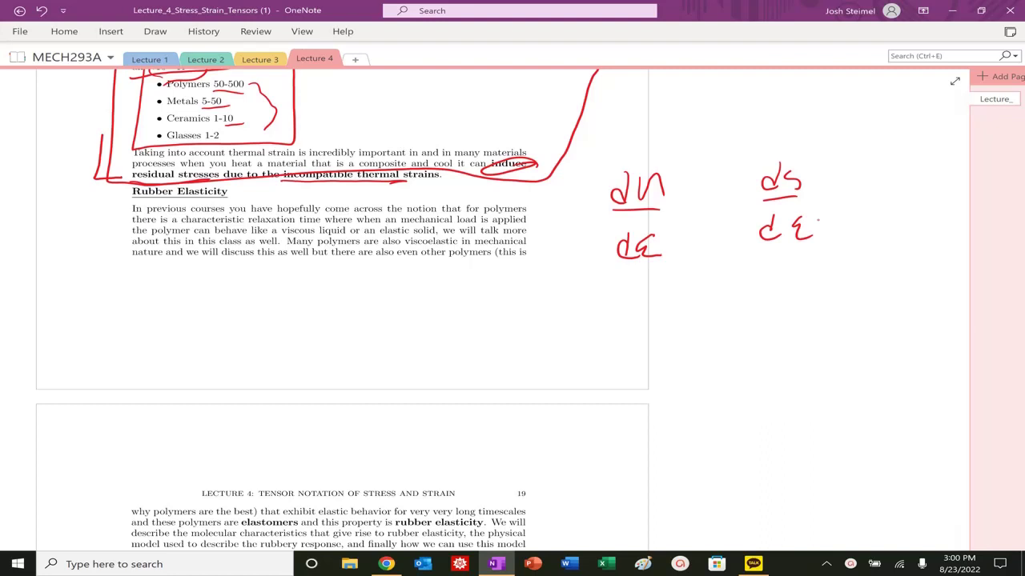
# Write ds/dε next to dn/dε, then strike through the ds/dε derivative
pyautogui.moveTo(760, 152); pyautogui.dragTo(832, 240)
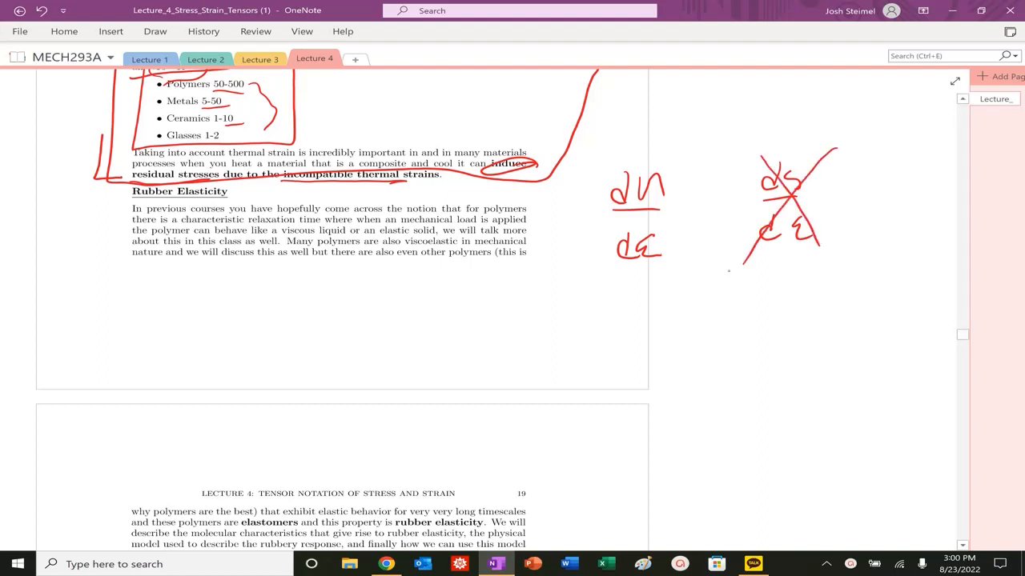
pyautogui.moveTo(649, 147); pyautogui.dragTo(648, 272)
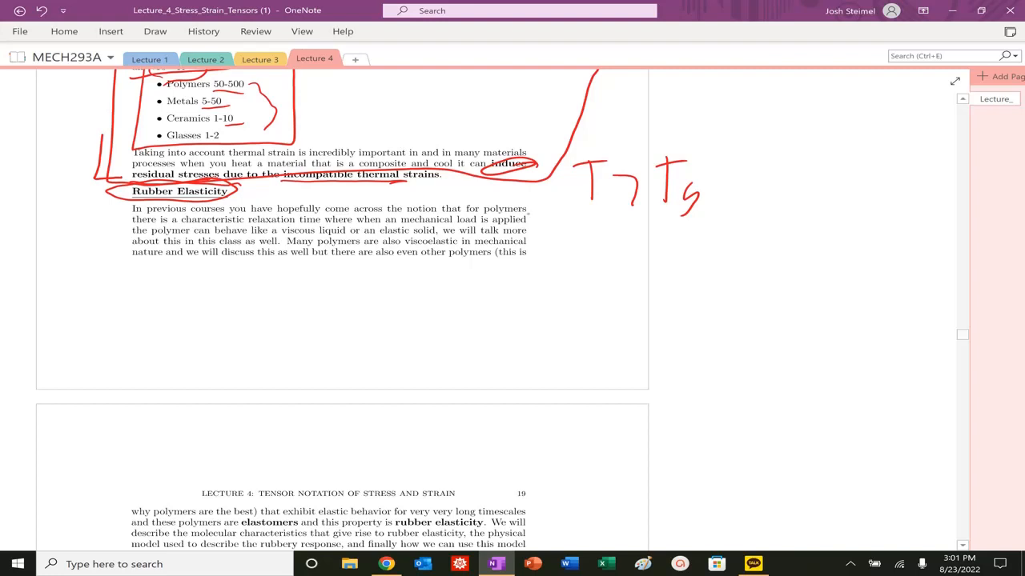
# Circle the Rubber Elasticity heading and the word 'polymers' in red
pyautogui.moveTo(480, 208); pyautogui.dragTo(528, 210)
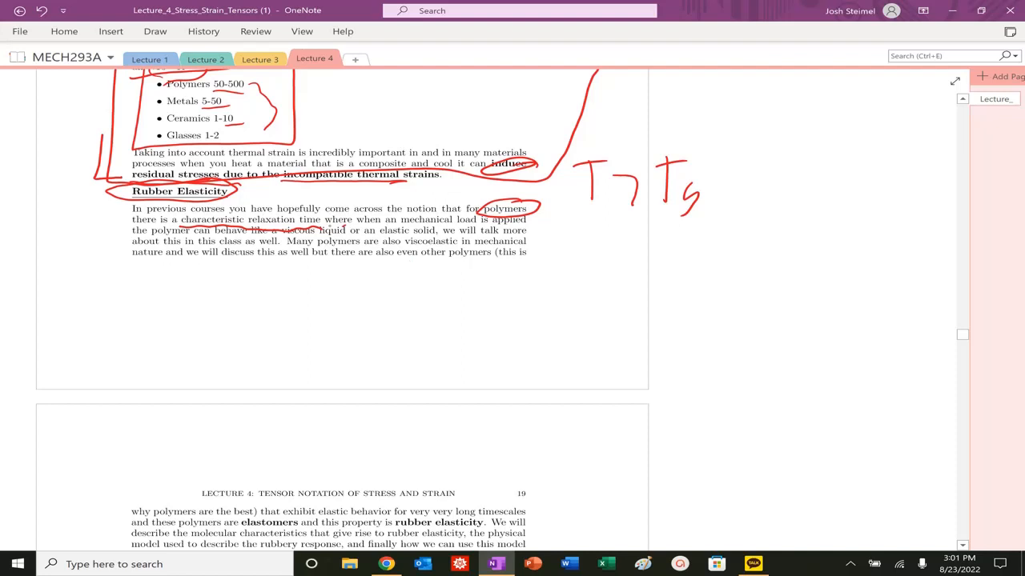
pyautogui.moveTo(275, 240); pyautogui.dragTo(344, 232)
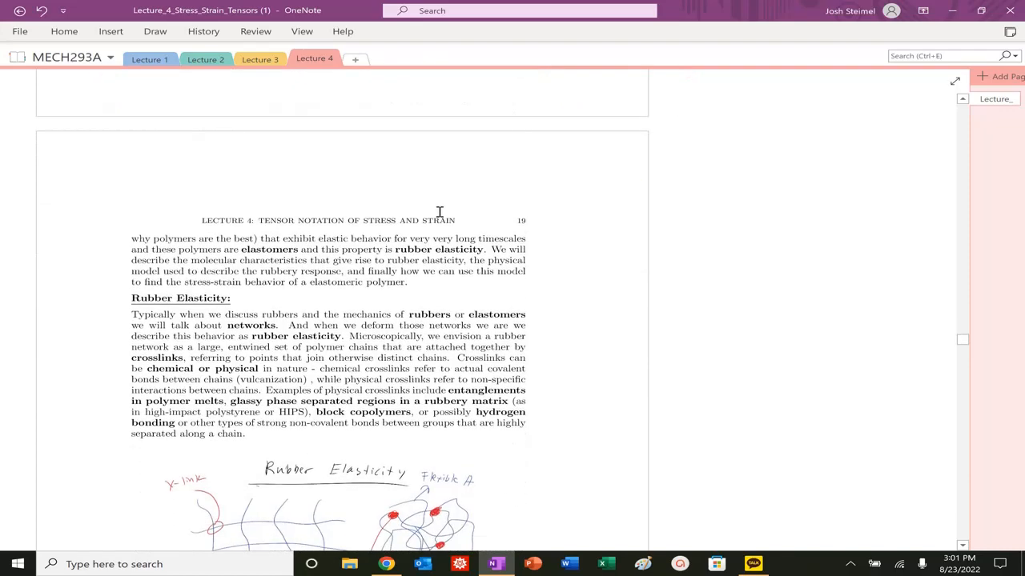
# Circle 'elastomers' and 'rubber elasticity', underline the Rubber Elasticity heading, and circle 'rubbers or elastomers'
pyautogui.moveTo(240, 240); pyautogui.dragTo(304, 256)
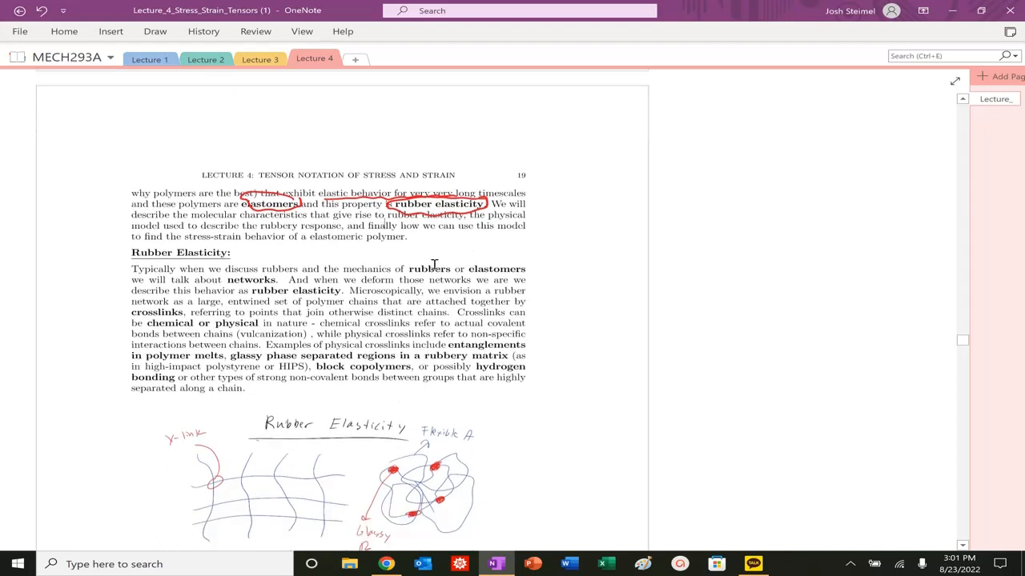
pyautogui.scroll(-3)
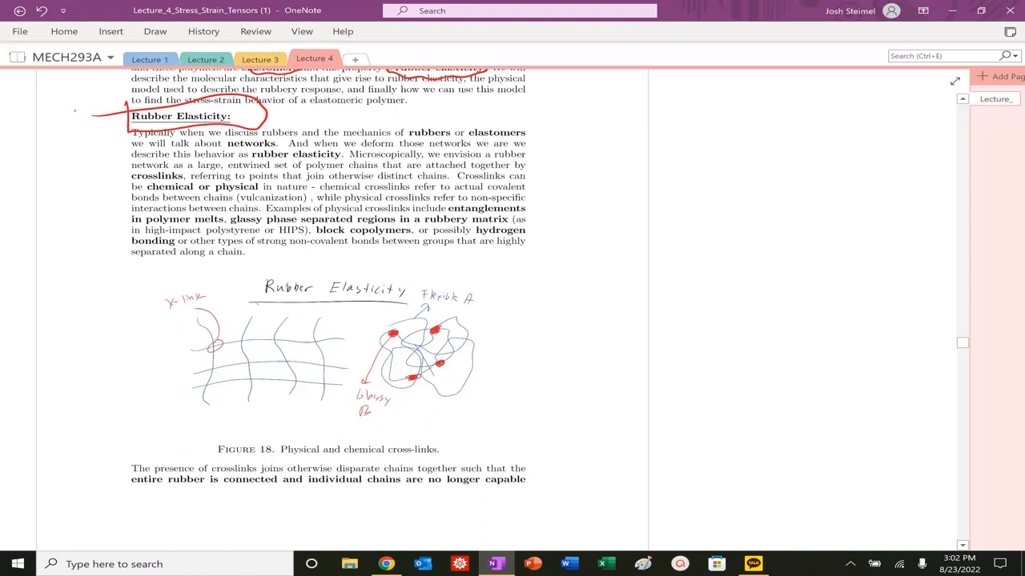
pyautogui.moveTo(400, 128); pyautogui.dragTo(537, 127)
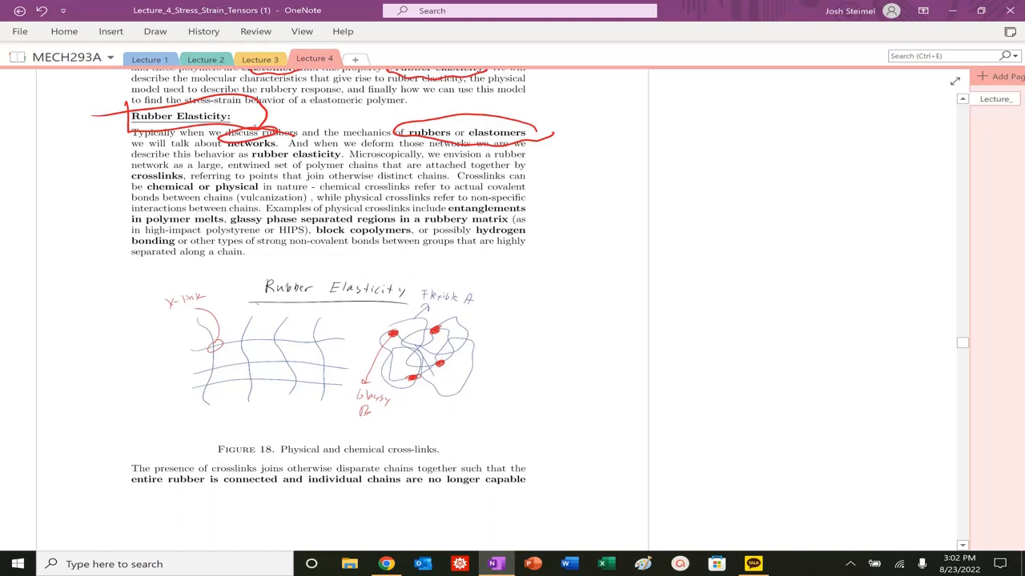
pyautogui.moveTo(128, 169); pyautogui.dragTo(193, 179)
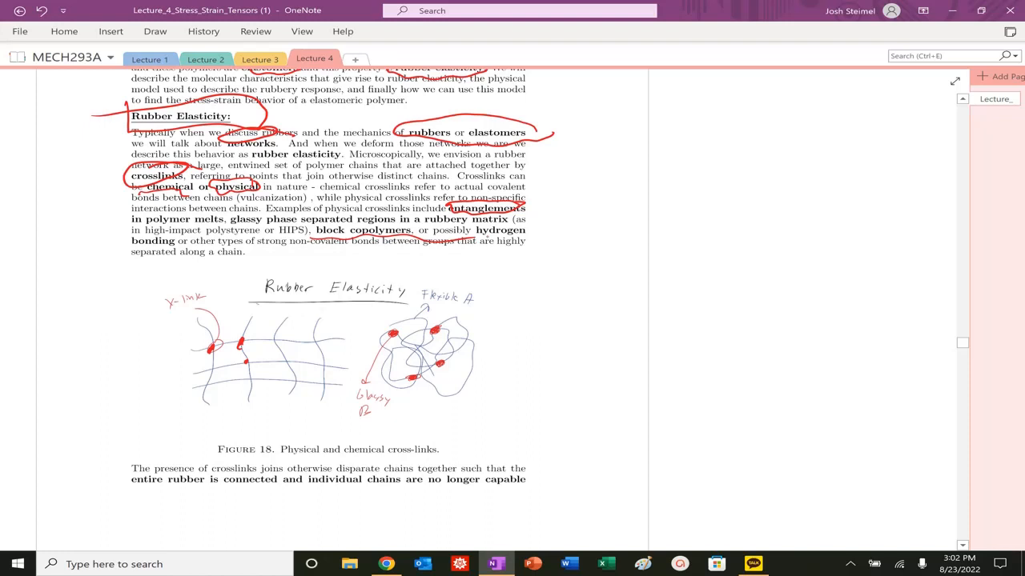
# Mark a crosslink point in red on the left network sketch of the figure
pyautogui.scroll(-3)
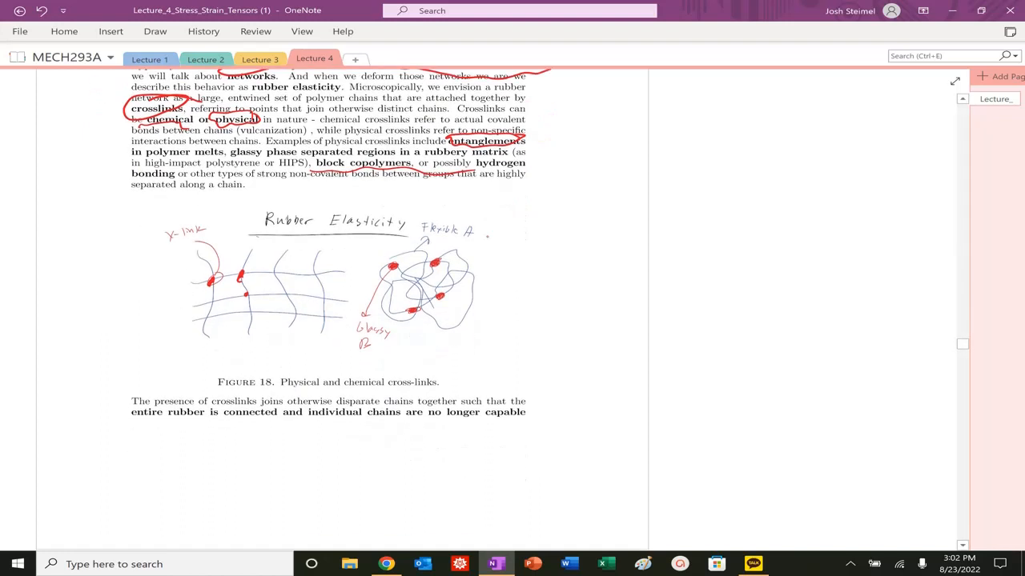
pyautogui.scroll(-3)
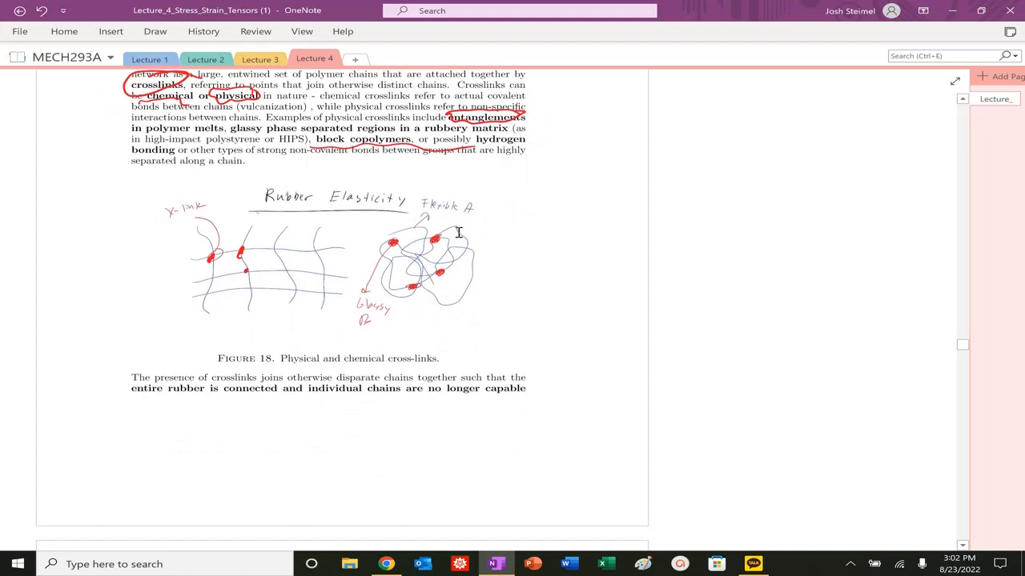
pyautogui.moveTo(224, 244); pyautogui.dragTo(240, 253)
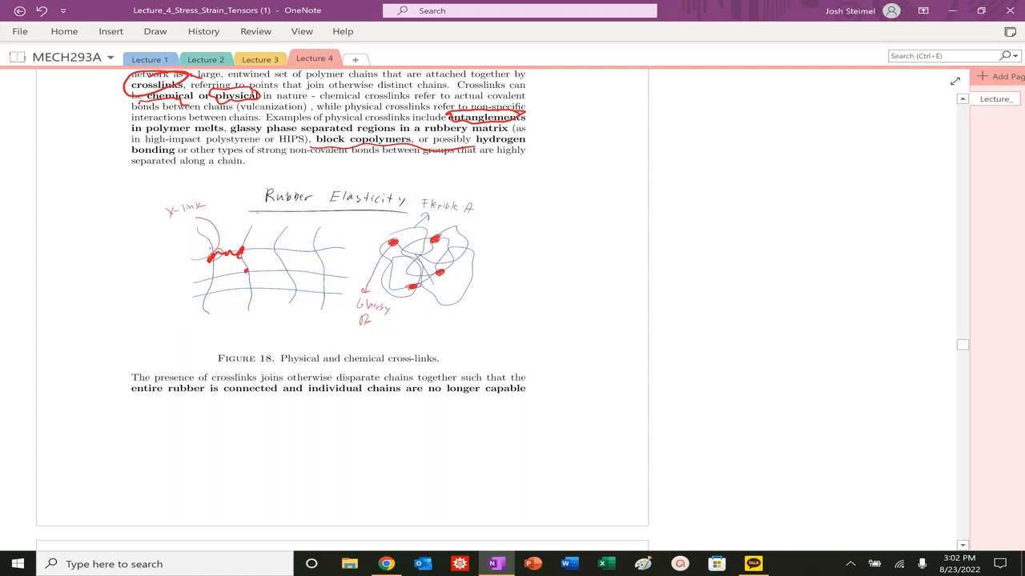
pyautogui.moveTo(582, 282)
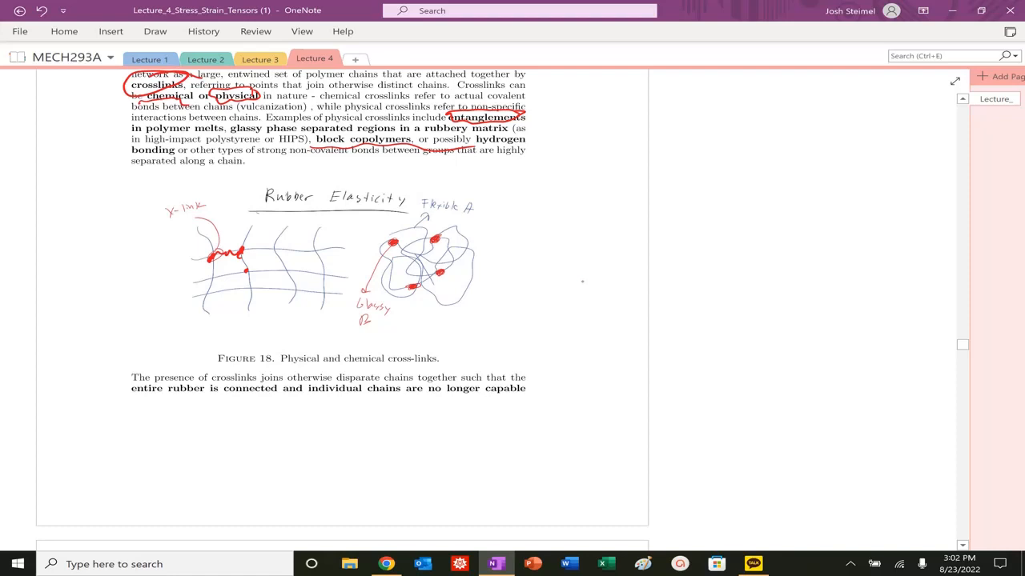
# Sketch a container filled with tangled polymer chains to the right of Figure 18
pyautogui.moveTo(552, 256); pyautogui.dragTo(664, 248)
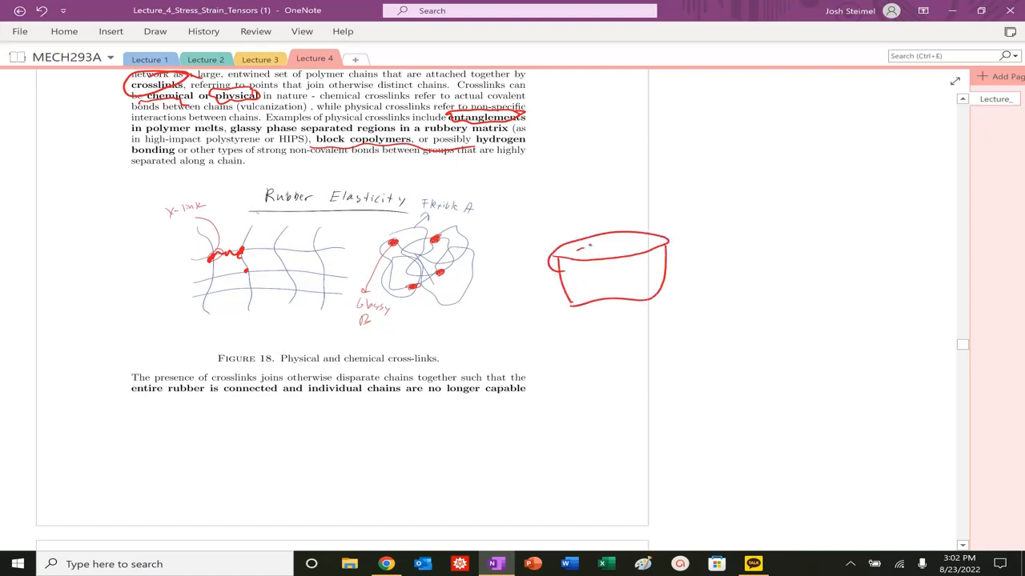
pyautogui.moveTo(576, 264); pyautogui.dragTo(632, 272)
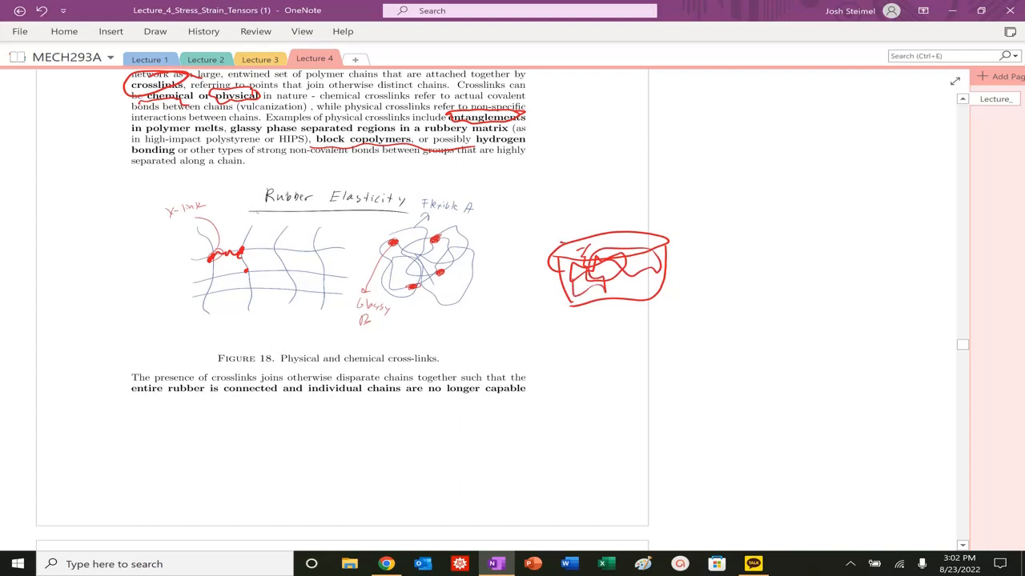
pyautogui.moveTo(585, 272); pyautogui.dragTo(641, 269)
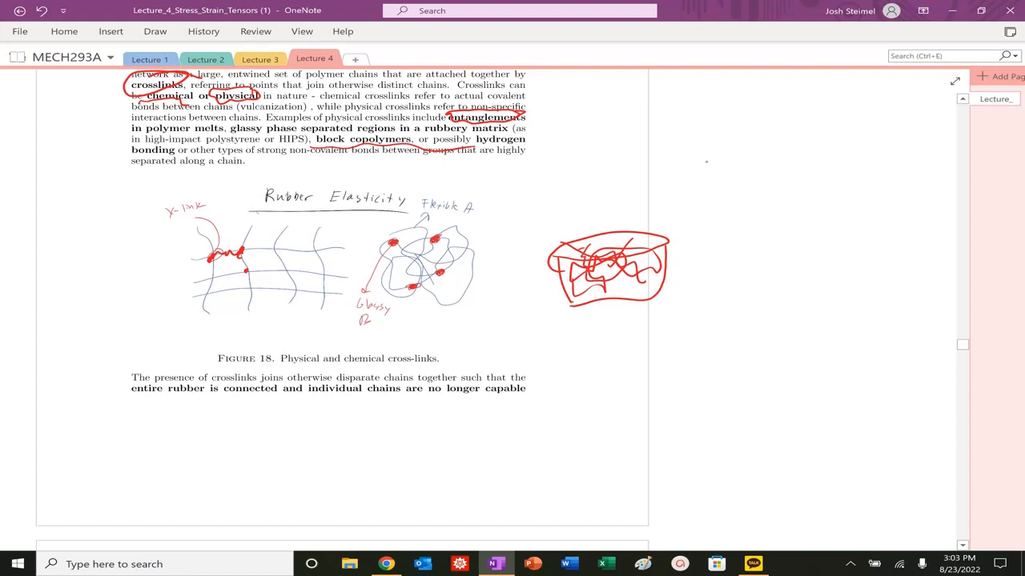
pyautogui.scroll(-3)
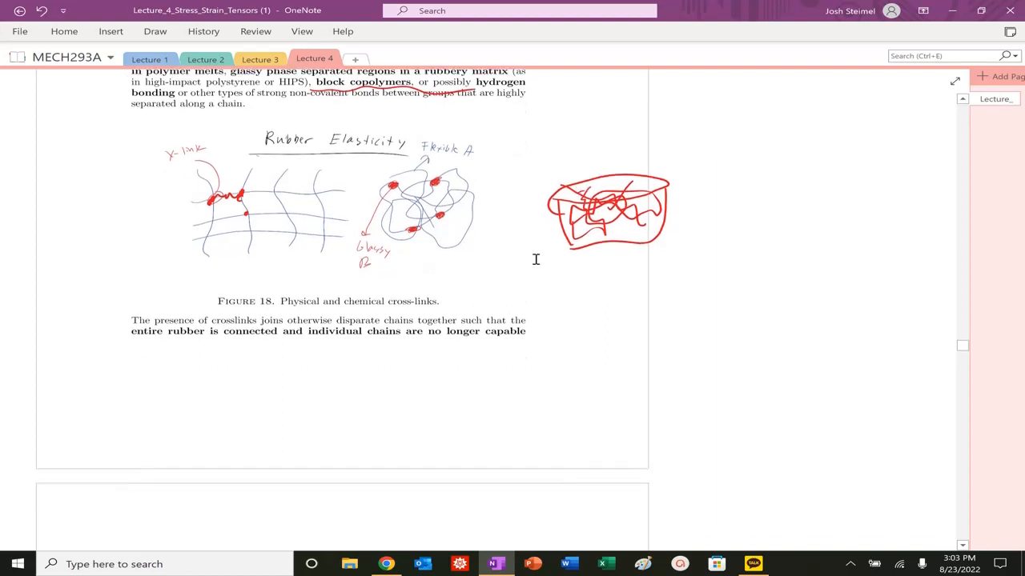
pyautogui.scroll(-3)
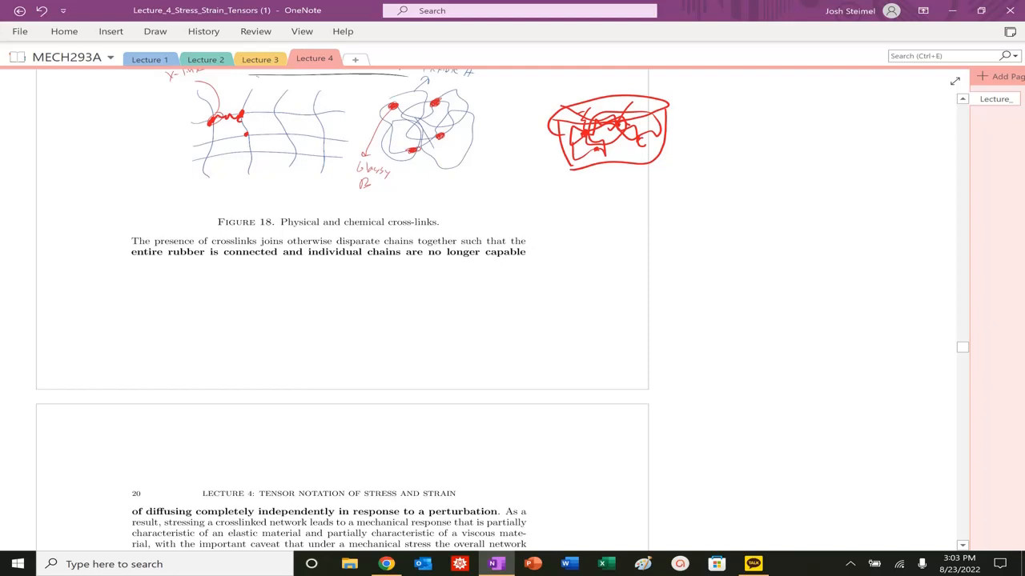
# Circle 'crosslinks' and underline the connected-rubber sentence and the 'diffusing completely independently' phrase
pyautogui.scroll(-3)
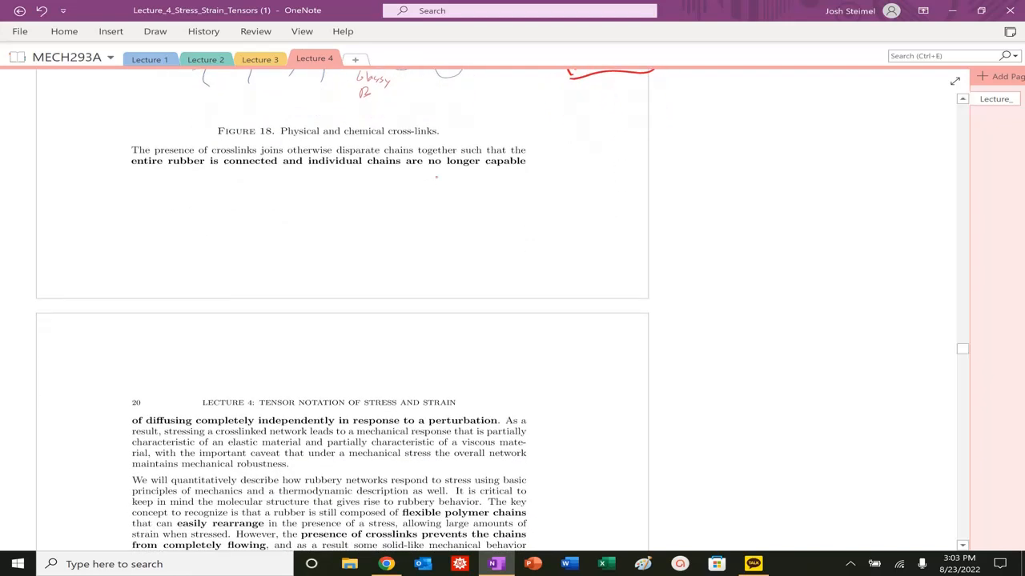
pyautogui.moveTo(208, 147); pyautogui.dragTo(256, 157)
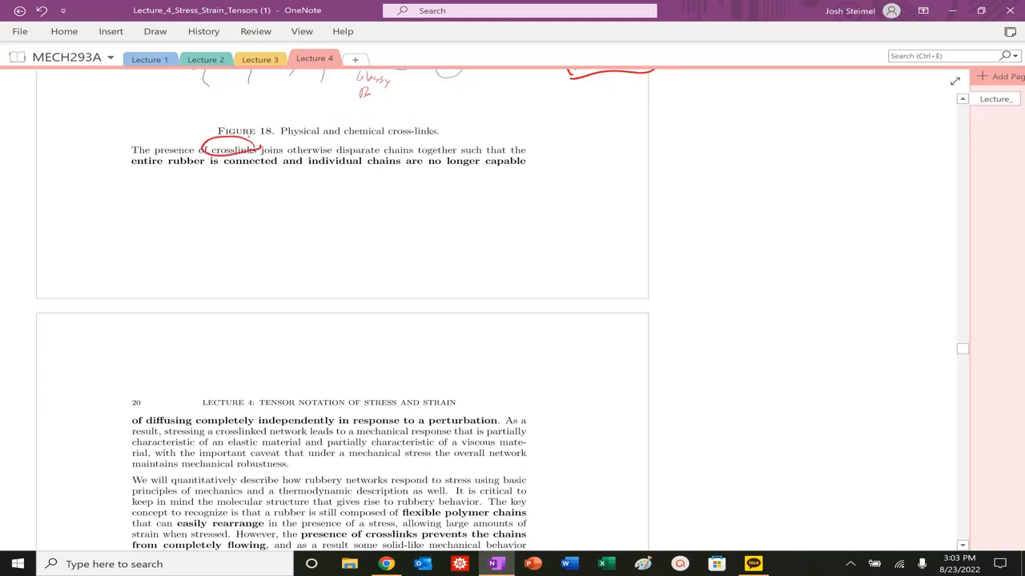
pyautogui.moveTo(120, 173); pyautogui.dragTo(328, 168)
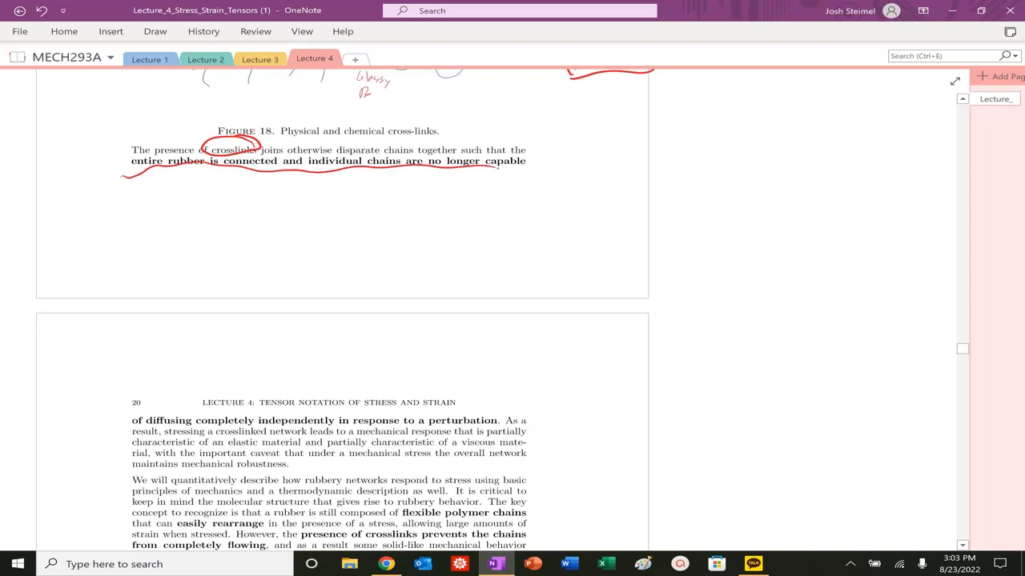
pyautogui.moveTo(135, 429); pyautogui.dragTo(289, 426)
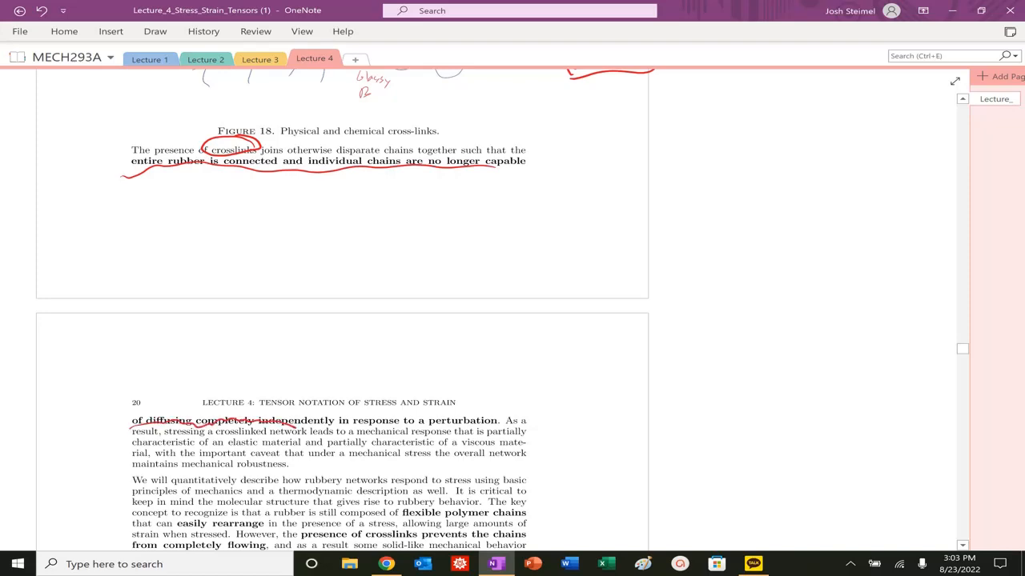
pyautogui.scroll(-3)
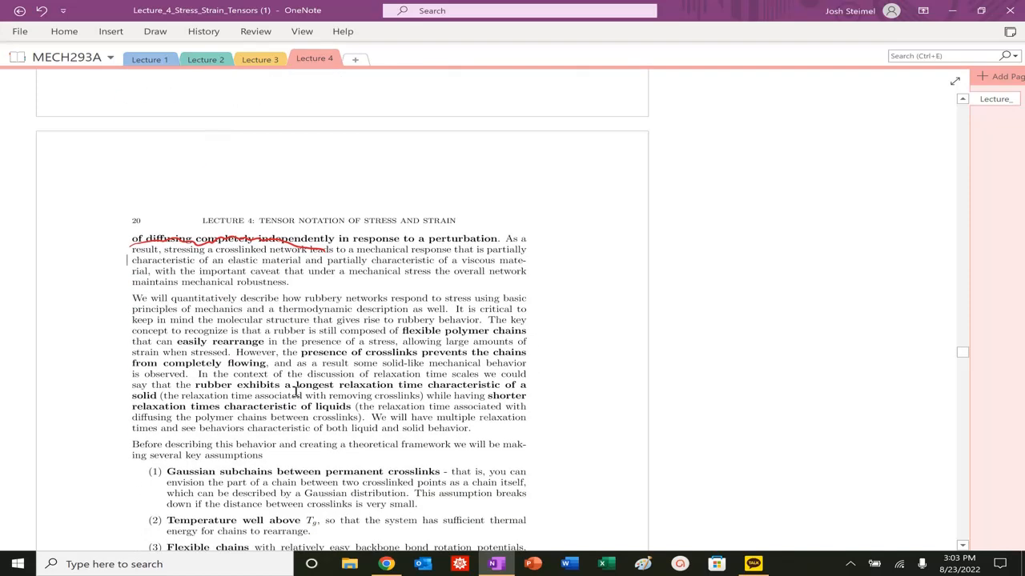
pyautogui.scroll(-3)
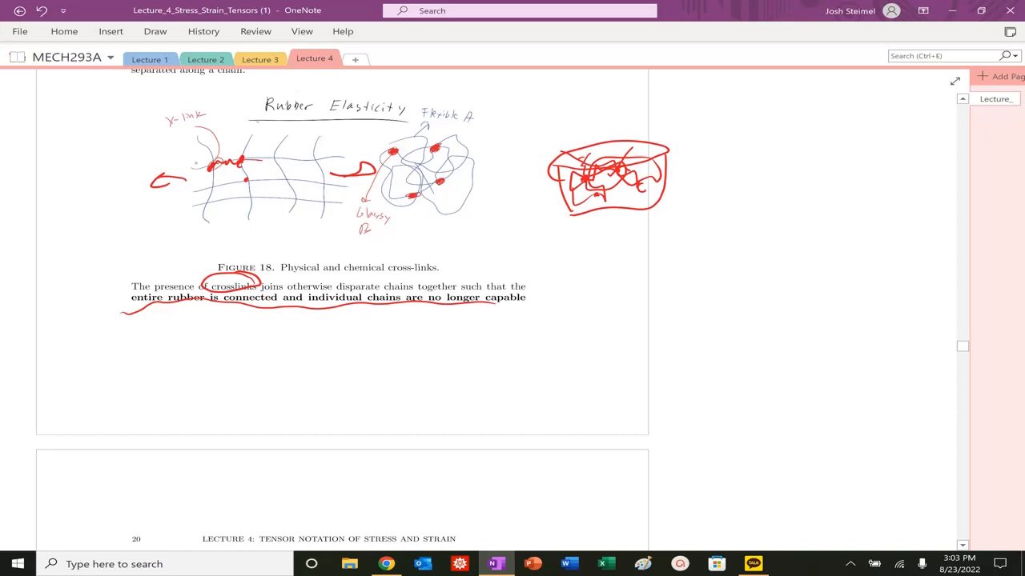
pyautogui.scroll(-3)
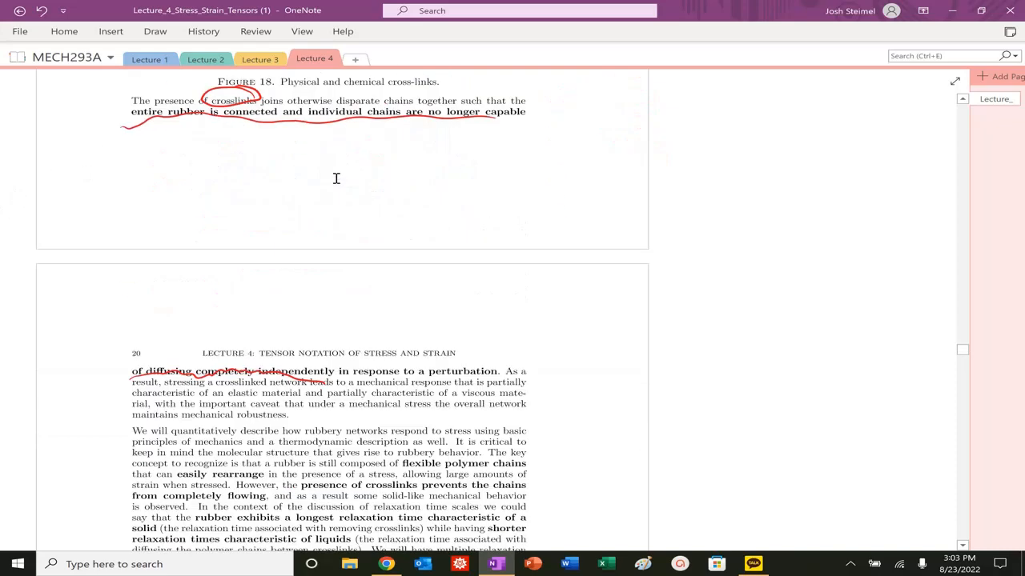
# Circle the elastic material phrase and 'viscous' and 'flexible polymer chains' on page 20
pyautogui.scroll(-3)
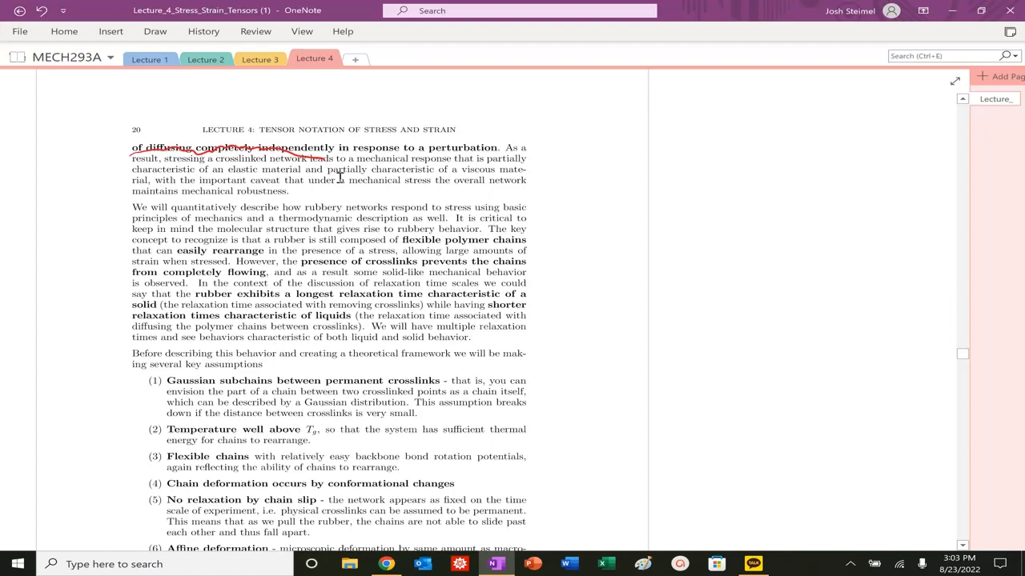
pyautogui.scroll(-3)
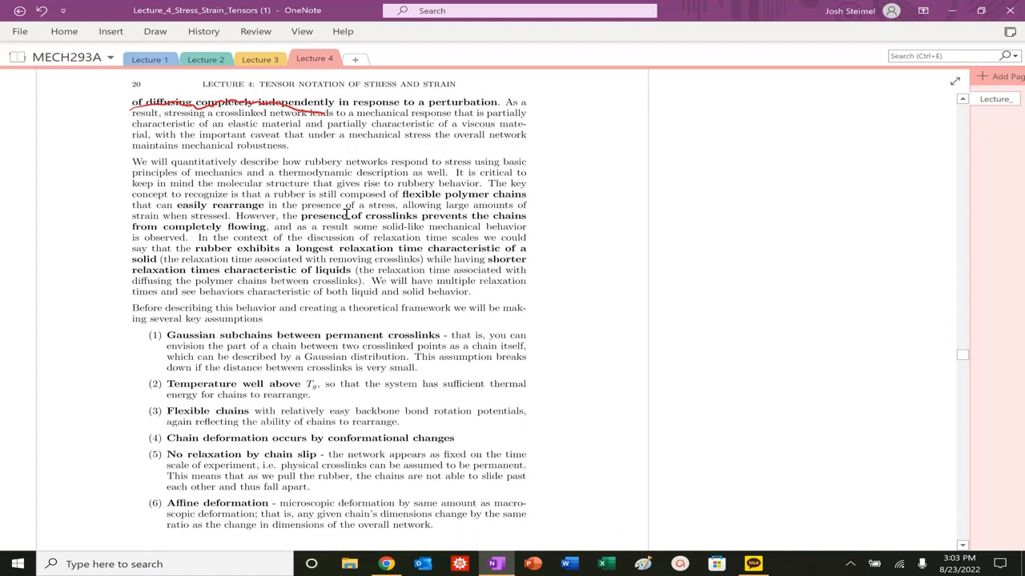
pyautogui.moveTo(232, 112); pyautogui.dragTo(312, 132)
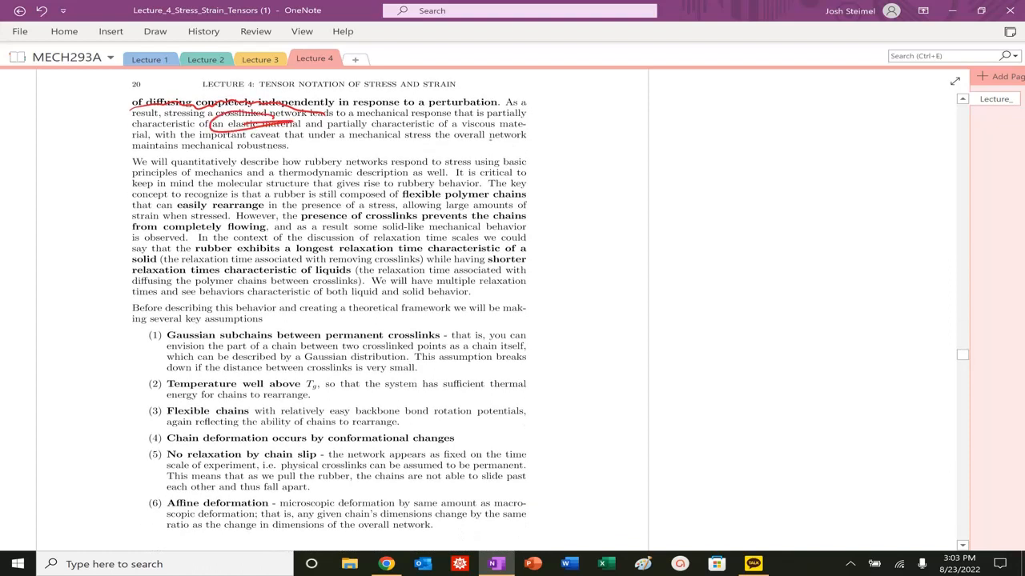
pyautogui.moveTo(461, 119); pyautogui.dragTo(505, 130)
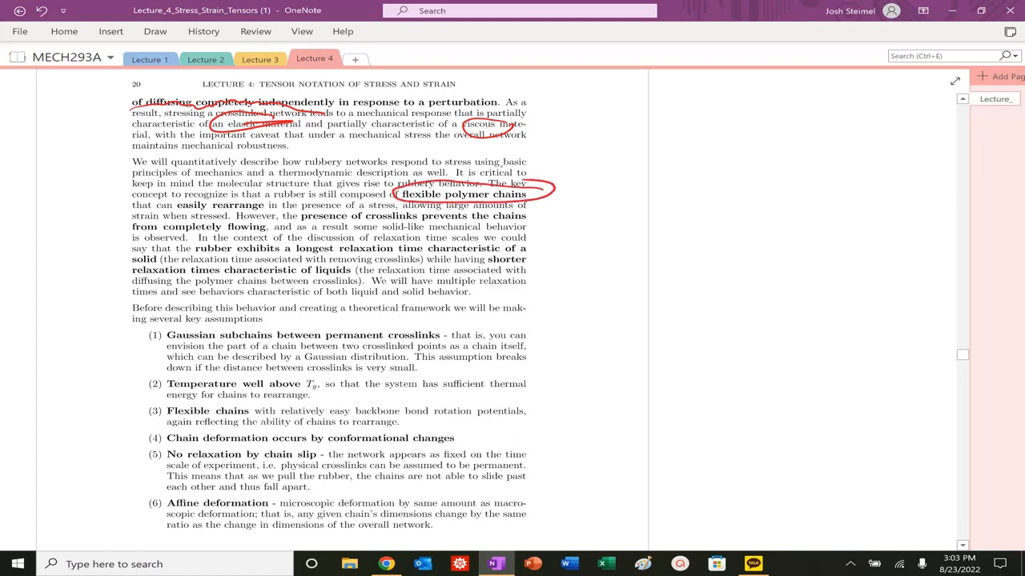
# Underline the passage on crosslinks preventing flow and the relaxation times of solids and liquids
pyautogui.moveTo(174, 210); pyautogui.dragTo(264, 206)
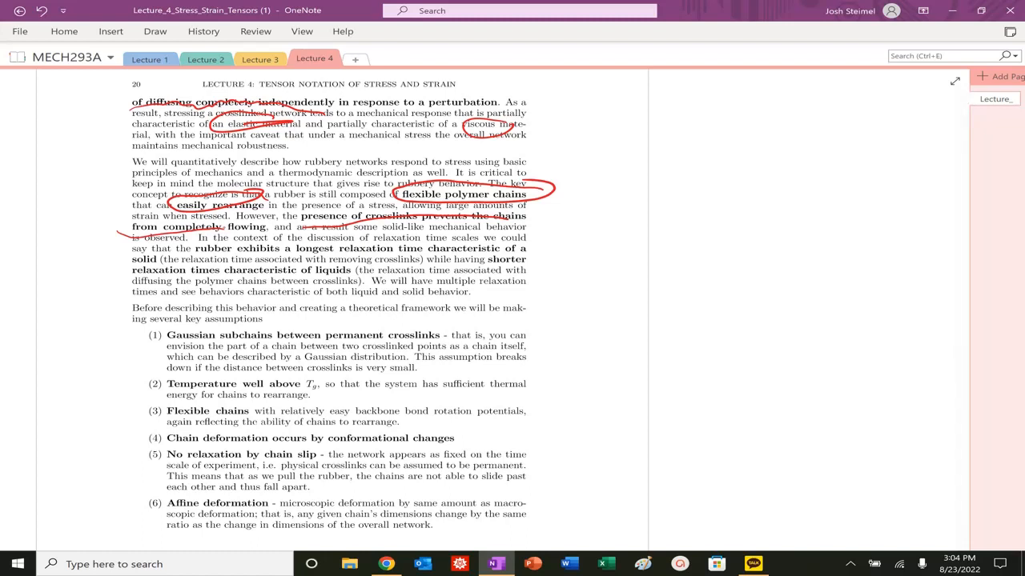
pyautogui.moveTo(340, 253); pyautogui.dragTo(419, 253)
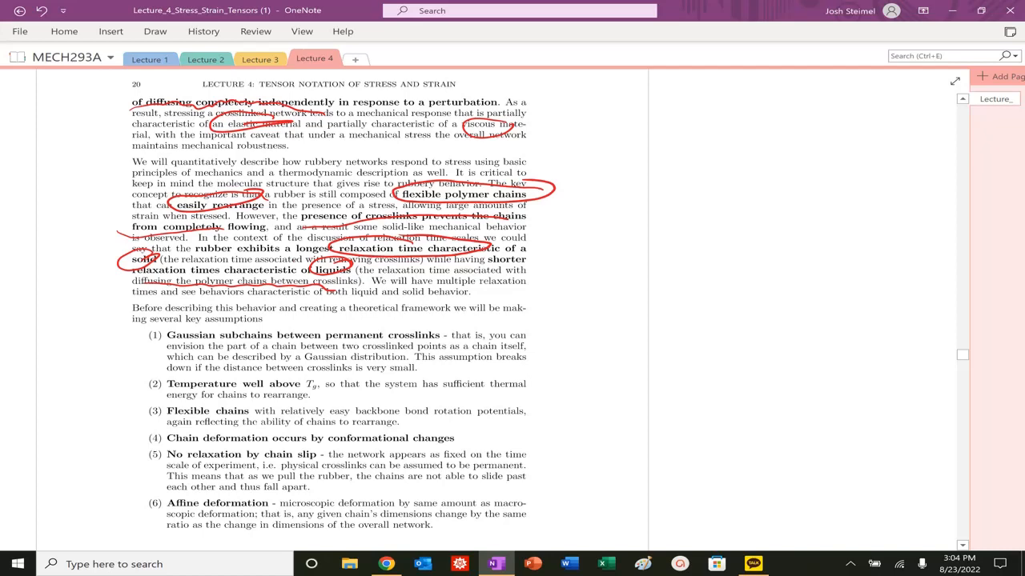
# Draw a vertical red bracket line down the left margin of the key assumptions list
pyautogui.scroll(-3)
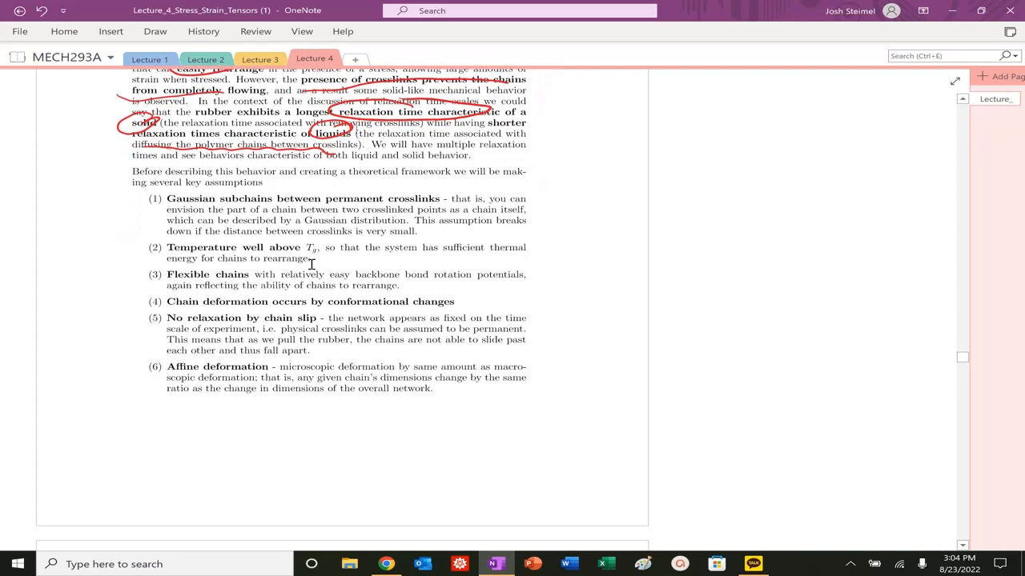
pyautogui.scroll(-3)
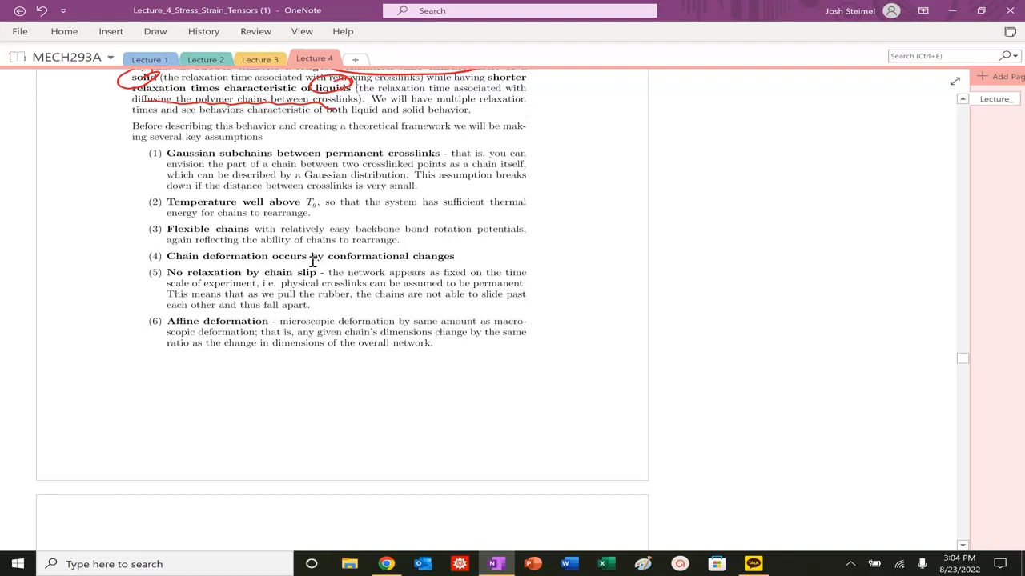
pyautogui.moveTo(116, 109); pyautogui.dragTo(115, 344)
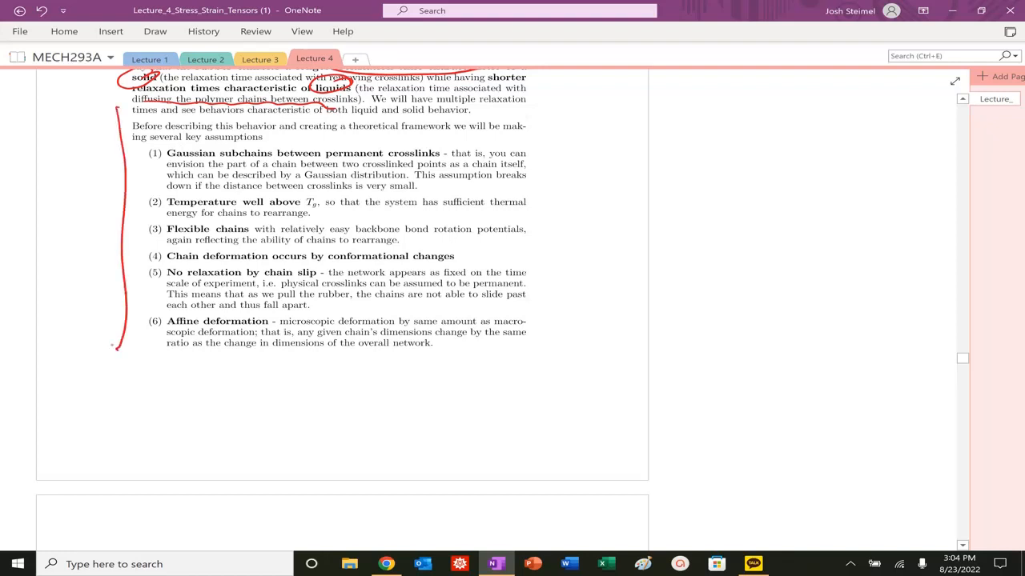
pyautogui.moveTo(115, 350)
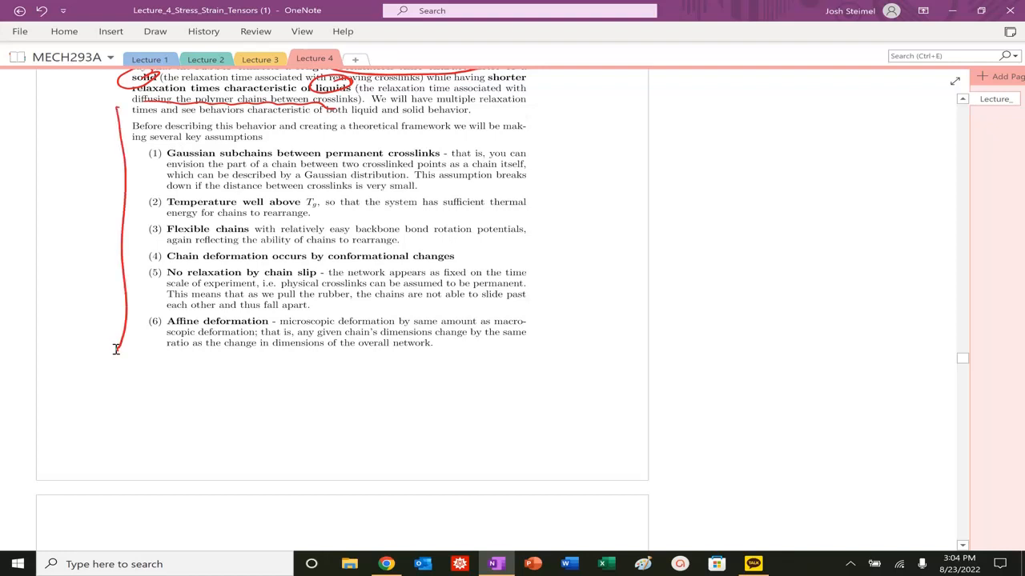
# Circle 'Gaussian subchains between permanent crosslinks', sketch a small chain, and underline 'Temperature well above Tg'
pyautogui.scroll(-3)
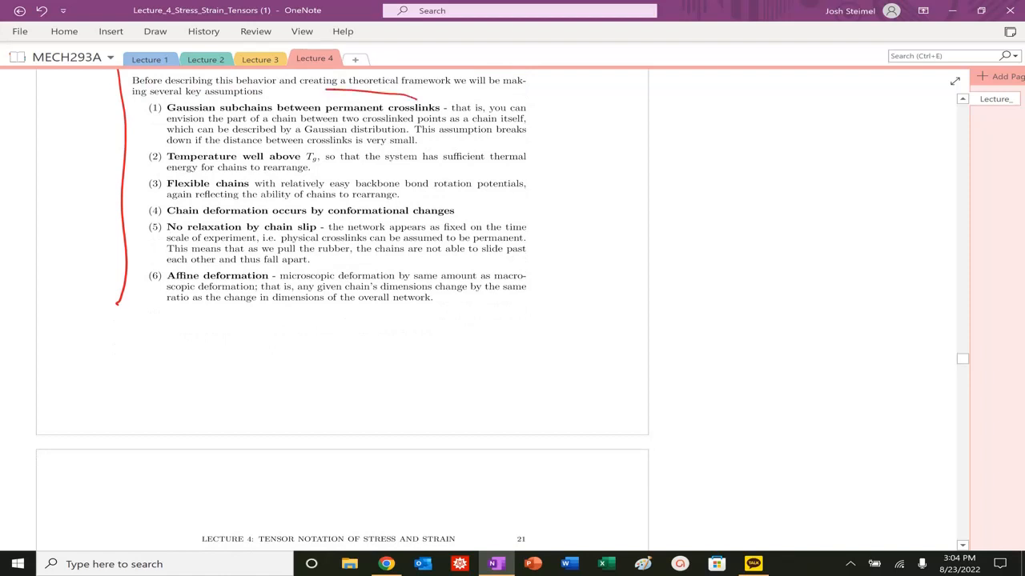
pyautogui.moveTo(147, 99); pyautogui.dragTo(445, 115)
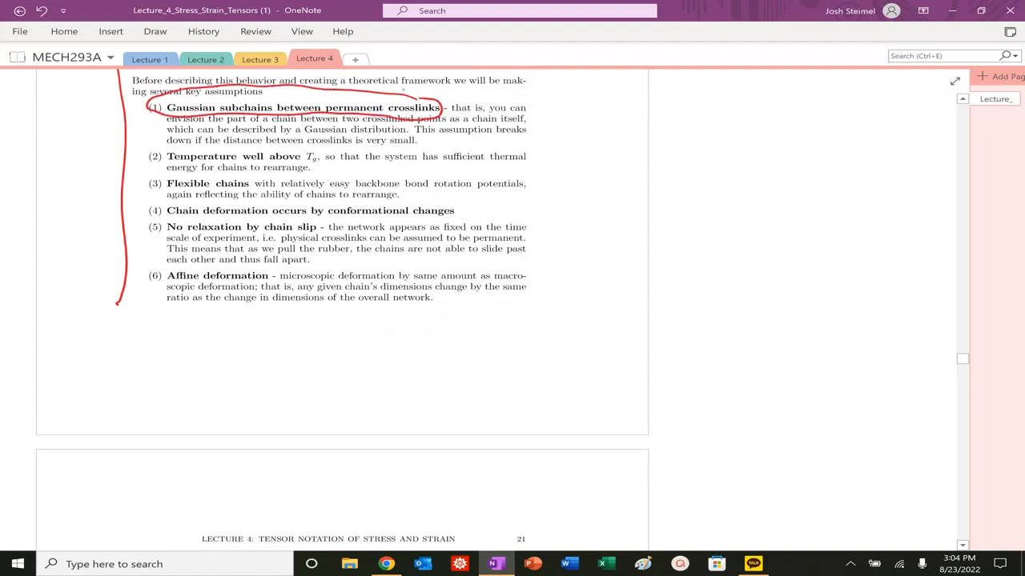
pyautogui.moveTo(528, 112); pyautogui.dragTo(569, 131)
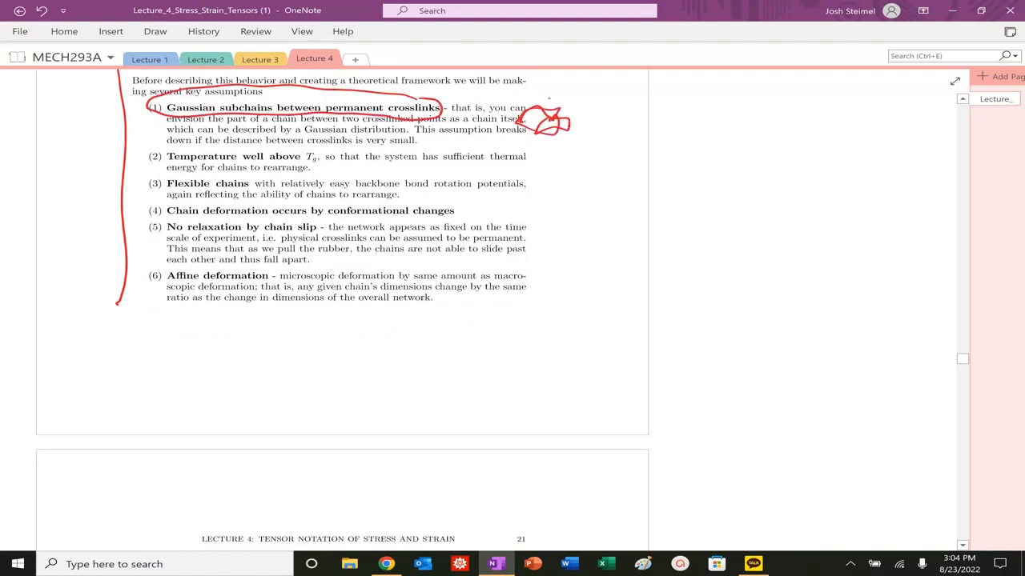
pyautogui.moveTo(167, 147); pyautogui.dragTo(344, 168)
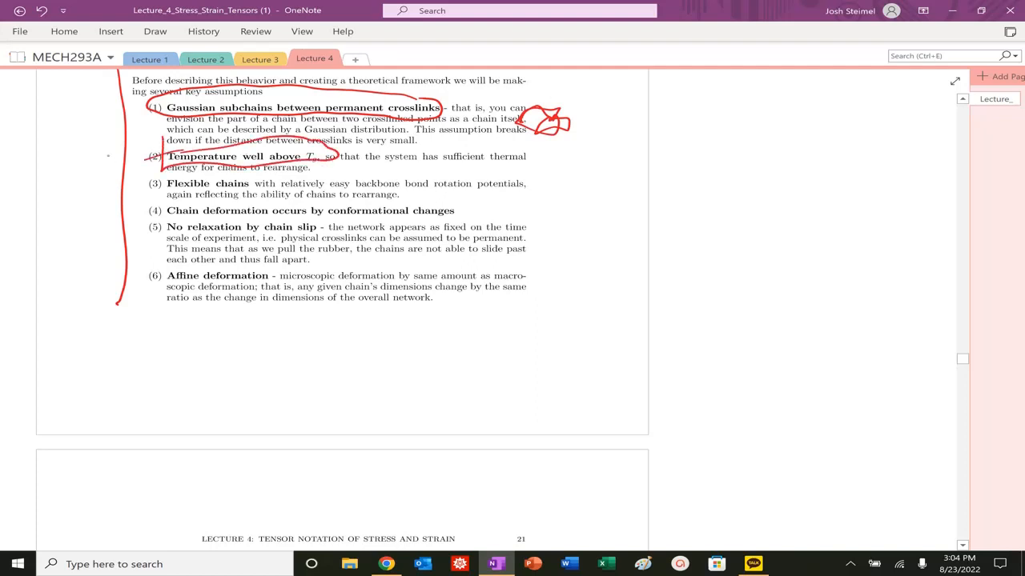
# Write the force equation F = (3/r₀) d²u/dr² beside the list, box it, and add a short mark below
pyautogui.moveTo(557, 148); pyautogui.dragTo(611, 168)
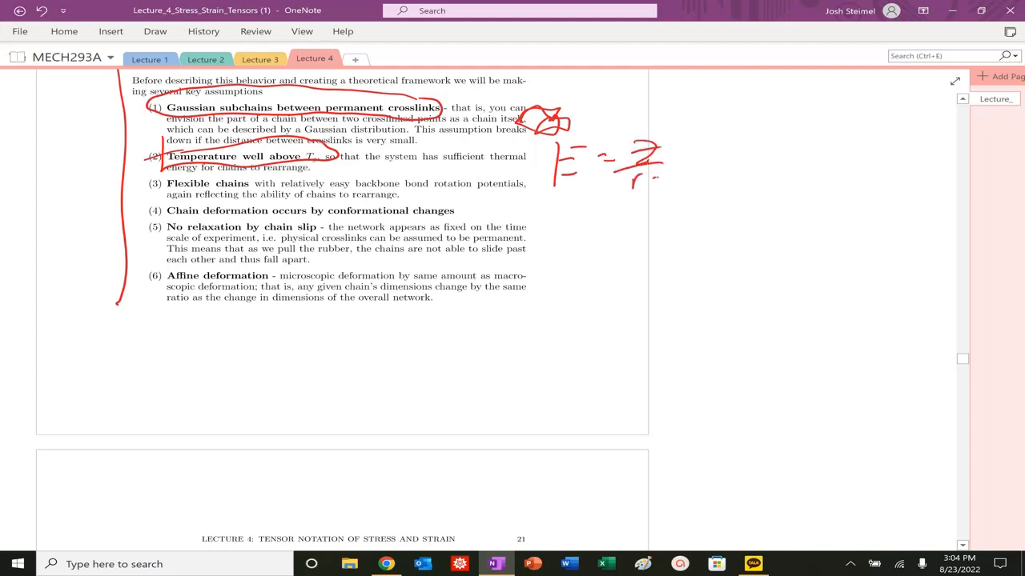
pyautogui.moveTo(688, 144); pyautogui.dragTo(752, 176)
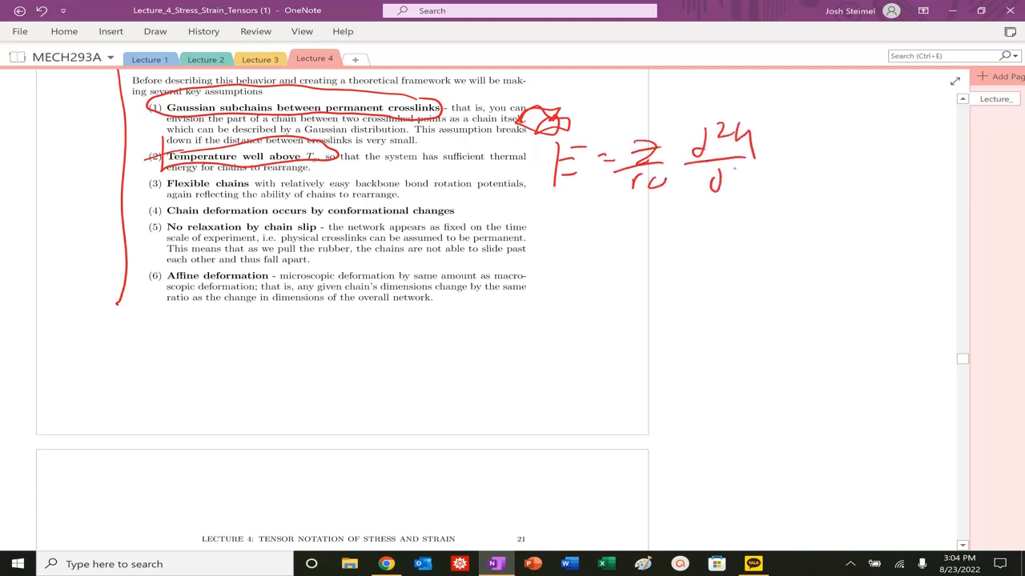
pyautogui.moveTo(528, 112); pyautogui.dragTo(840, 208)
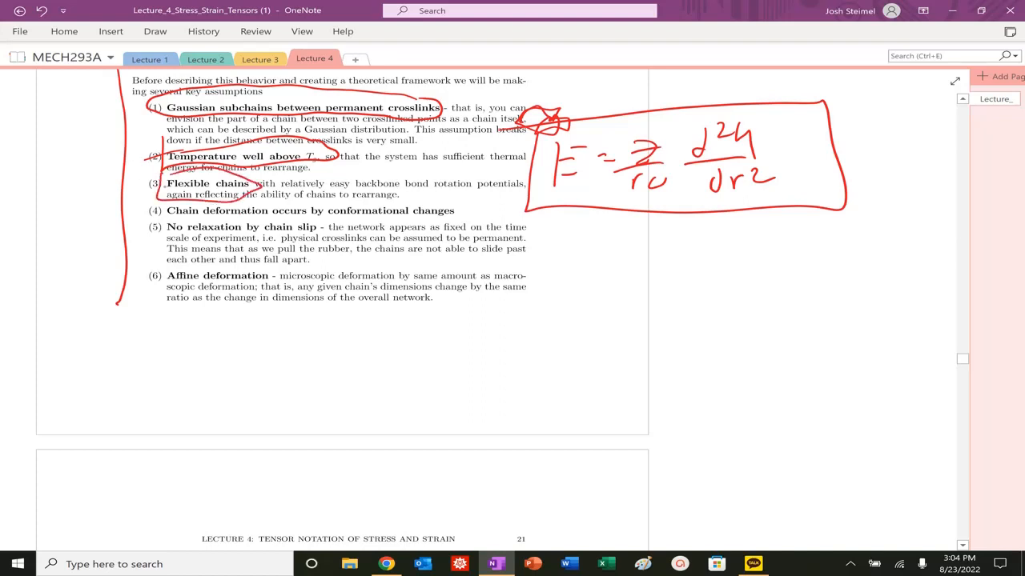
pyautogui.moveTo(140, 115); pyautogui.dragTo(148, 189)
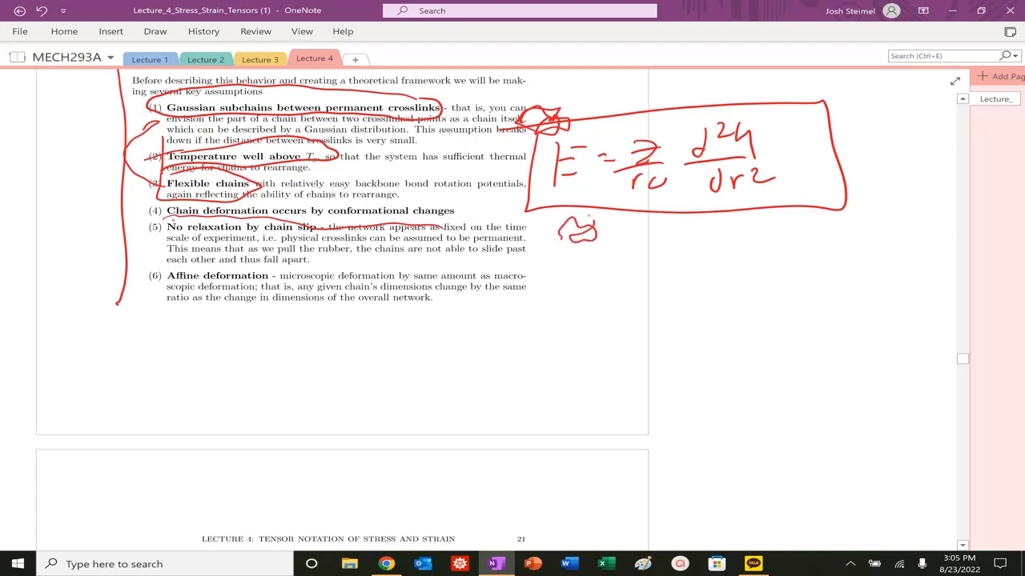
pyautogui.moveTo(605, 233); pyautogui.dragTo(653, 233)
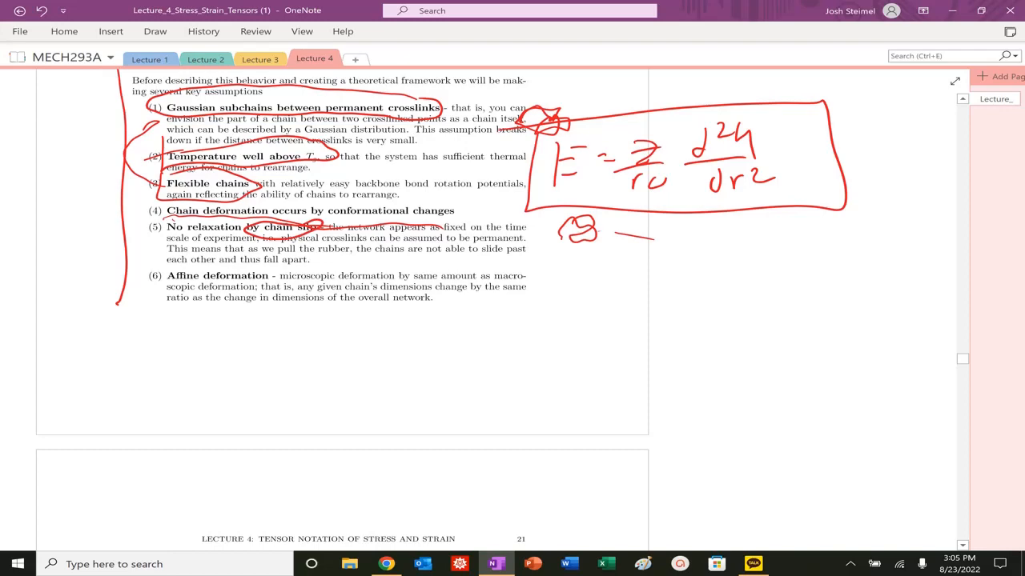
# Draw red wavy chain squiggles above assumption 7 and scroll on to the next page
pyautogui.scroll(-3)
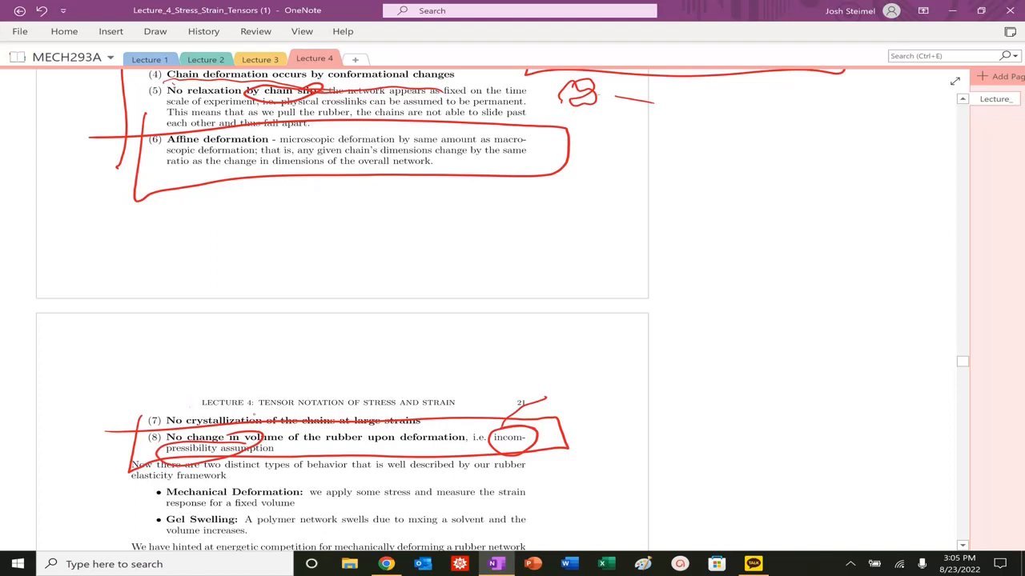
pyautogui.moveTo(376, 377); pyautogui.dragTo(520, 361)
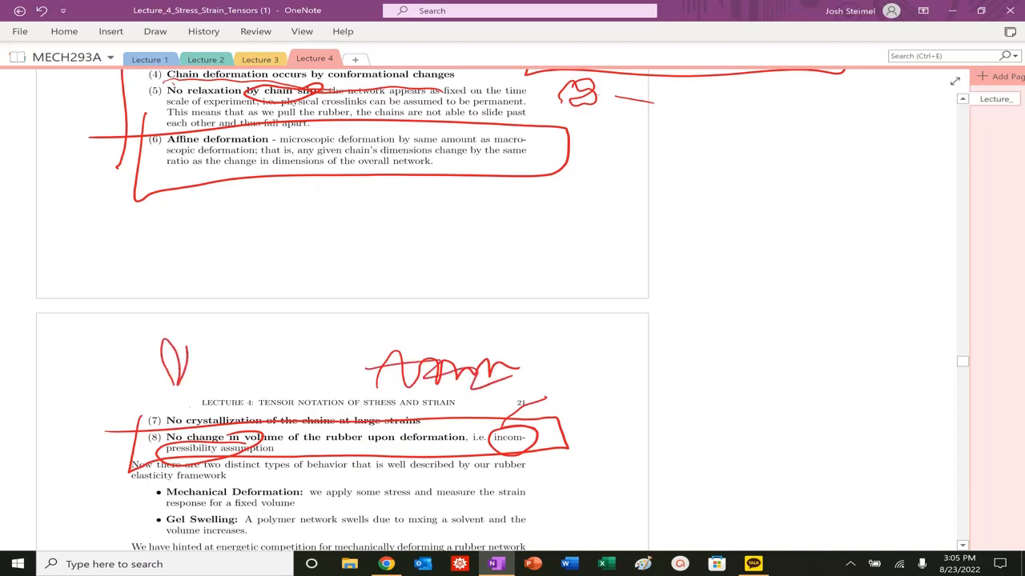
pyautogui.scroll(-3)
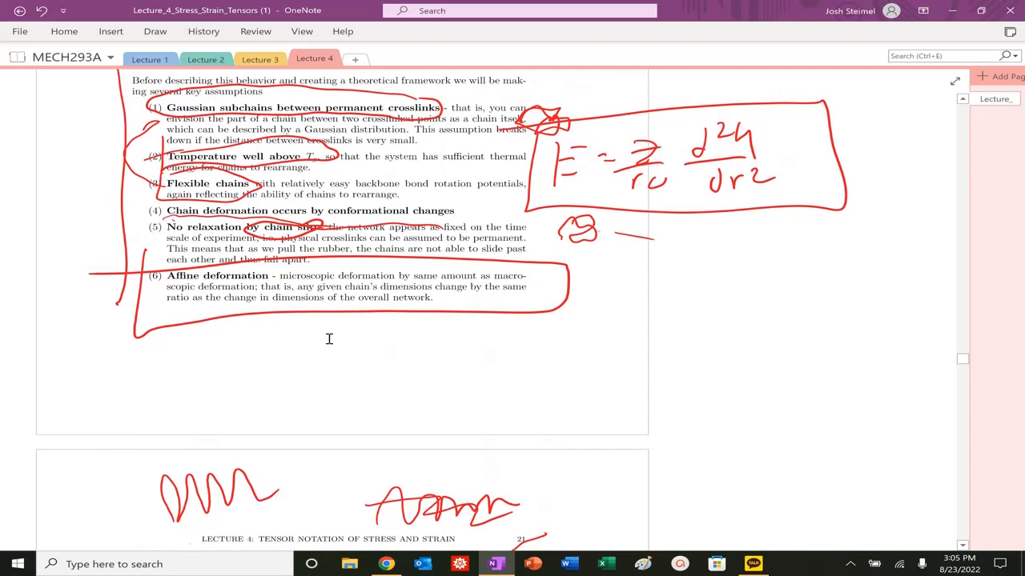
pyautogui.scroll(-3)
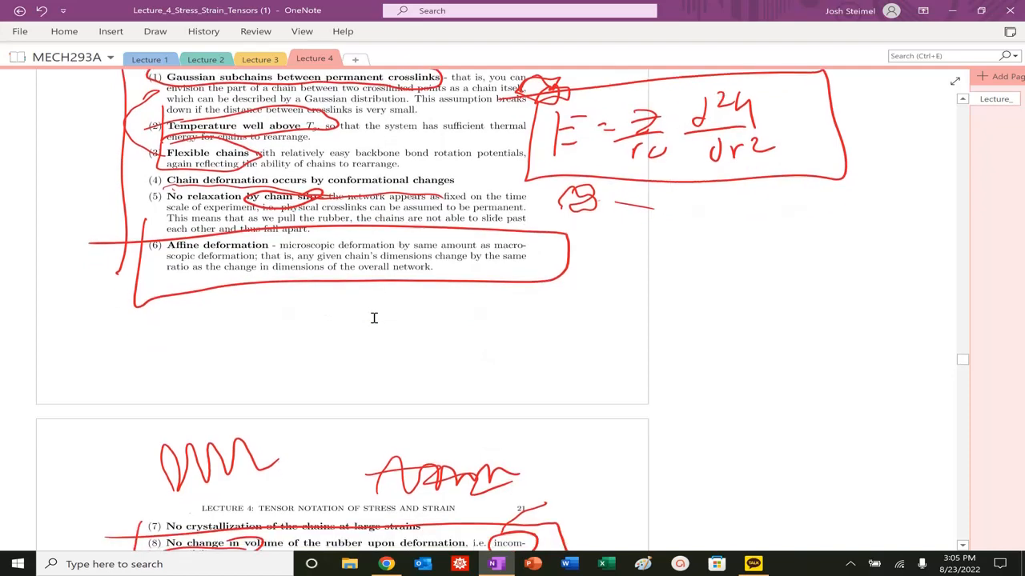
pyautogui.scroll(-3)
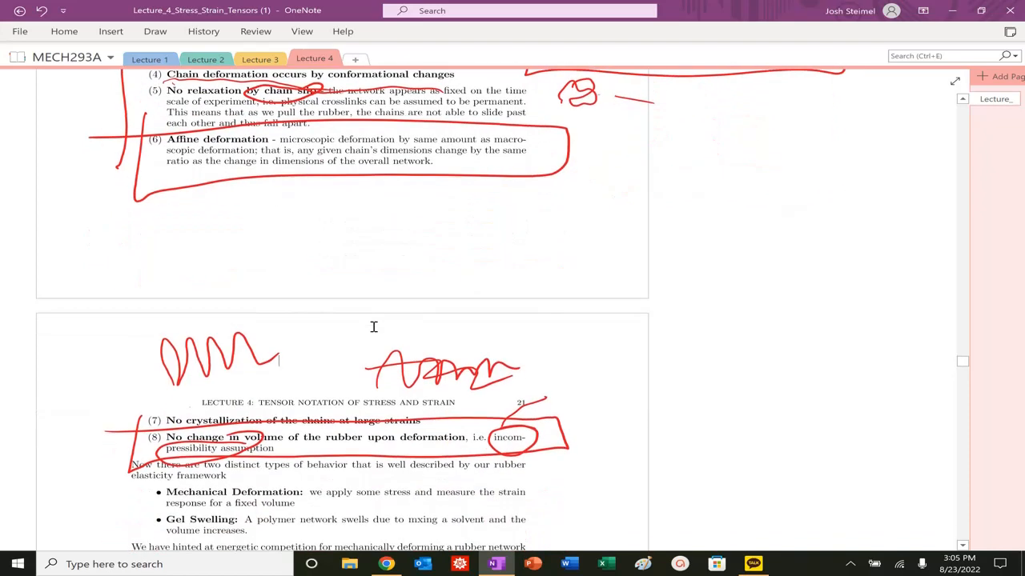
pyautogui.scroll(-3)
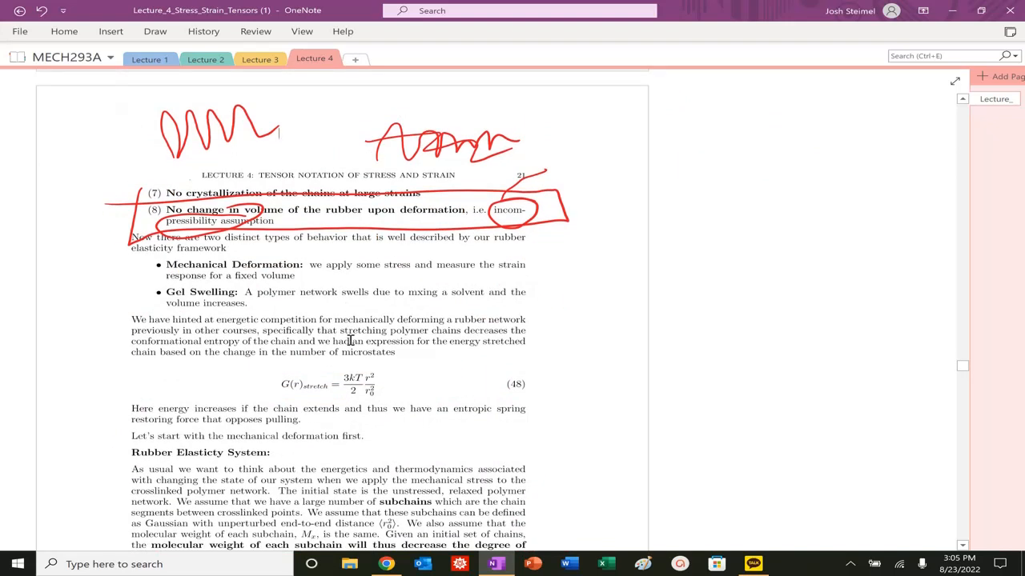
# Circle the Mechanical Deformation and Gel Swelling bullets and underline the conformational entropy and microstates phrases
pyautogui.scroll(-3)
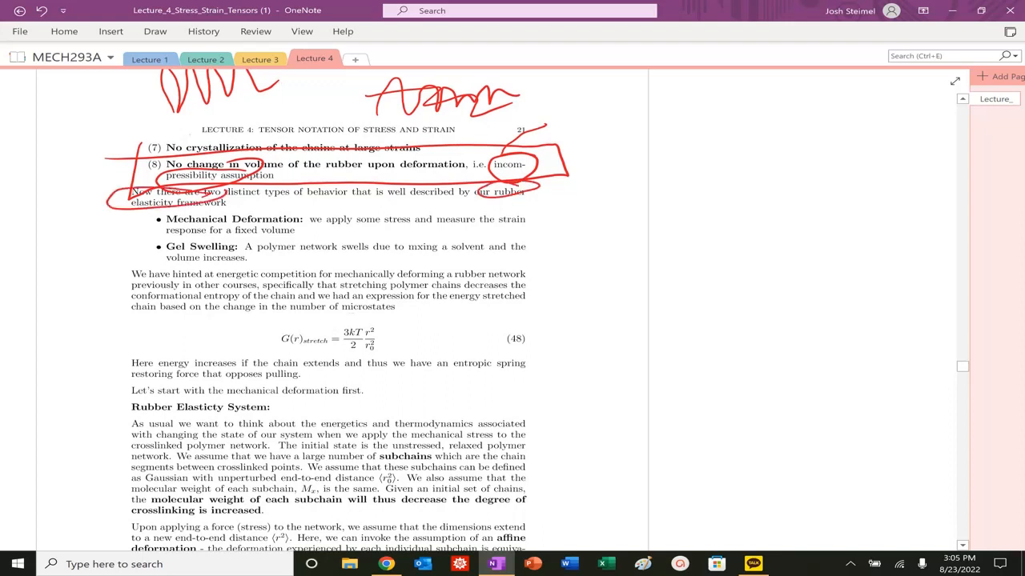
pyautogui.moveTo(164, 211); pyautogui.dragTo(304, 224)
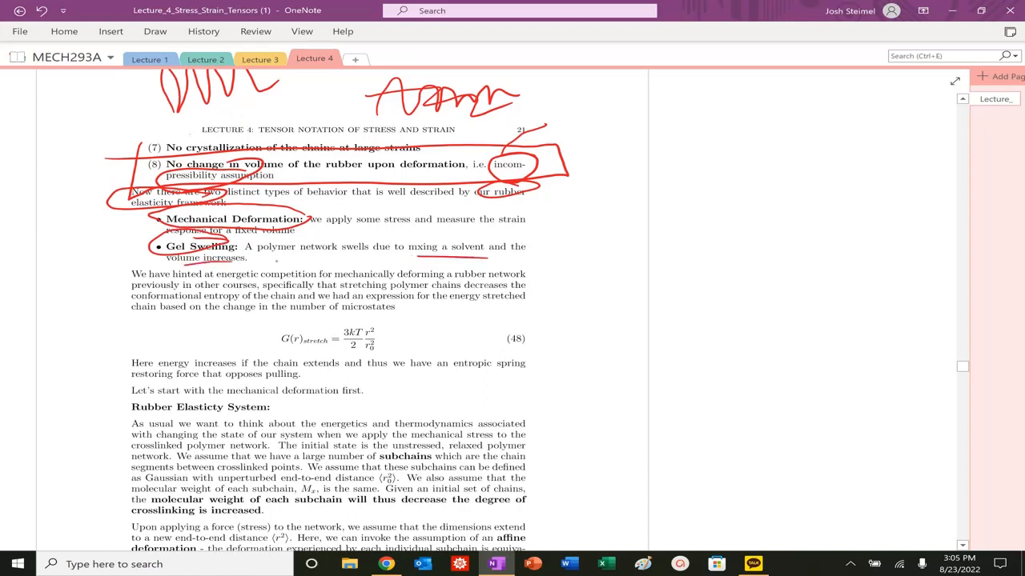
pyautogui.scroll(-3)
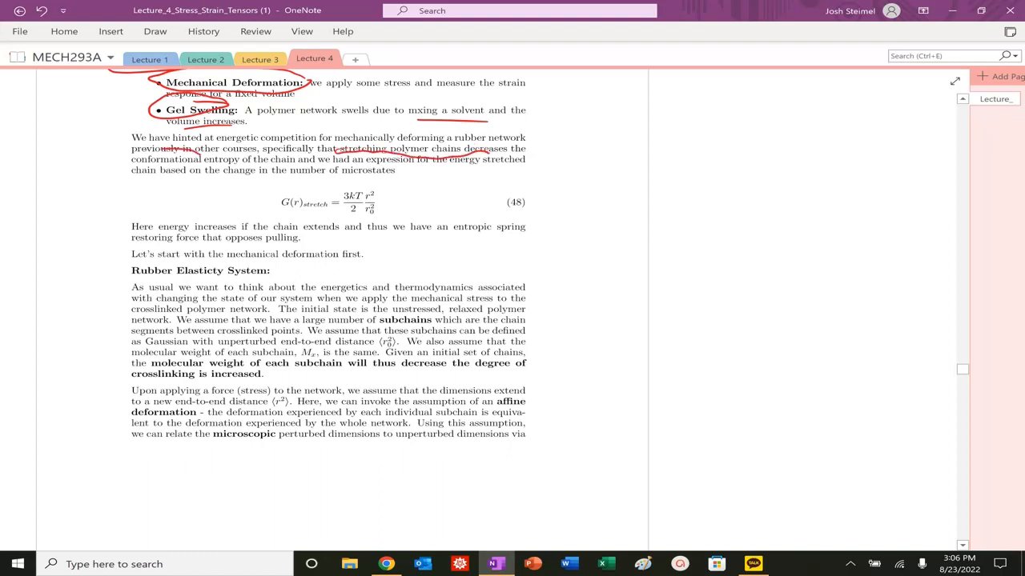
pyautogui.moveTo(128, 152); pyautogui.dragTo(240, 163)
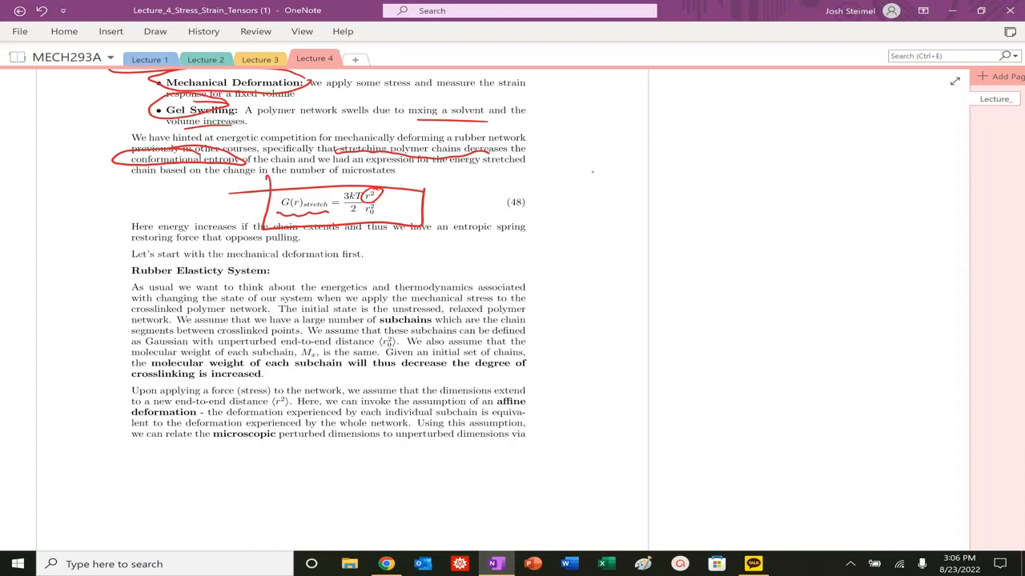
pyautogui.moveTo(272, 180); pyautogui.dragTo(432, 216)
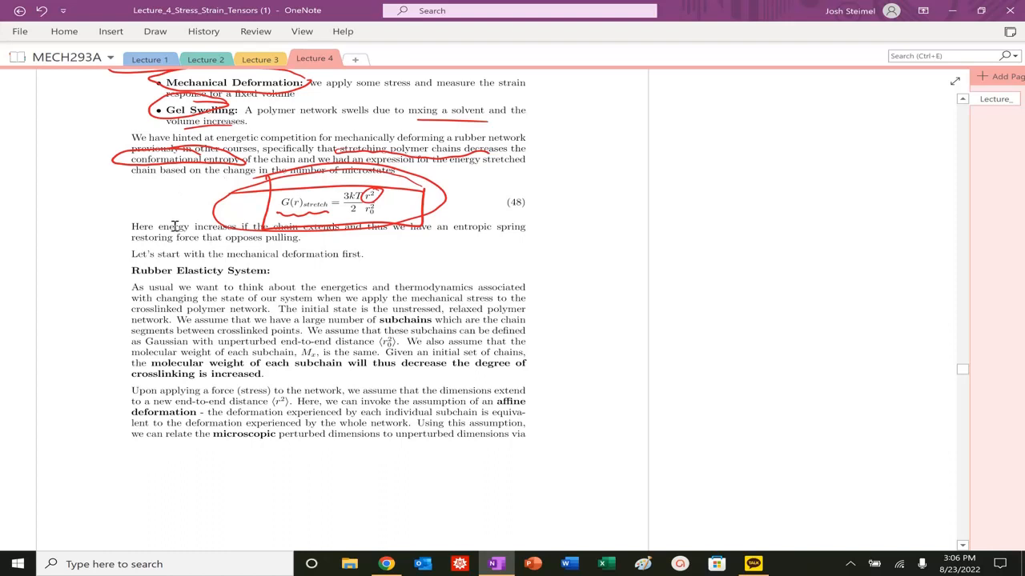
# Scroll down through the later Rubber Elasticity pages to the Limits of the Model section
pyautogui.scroll(-3)
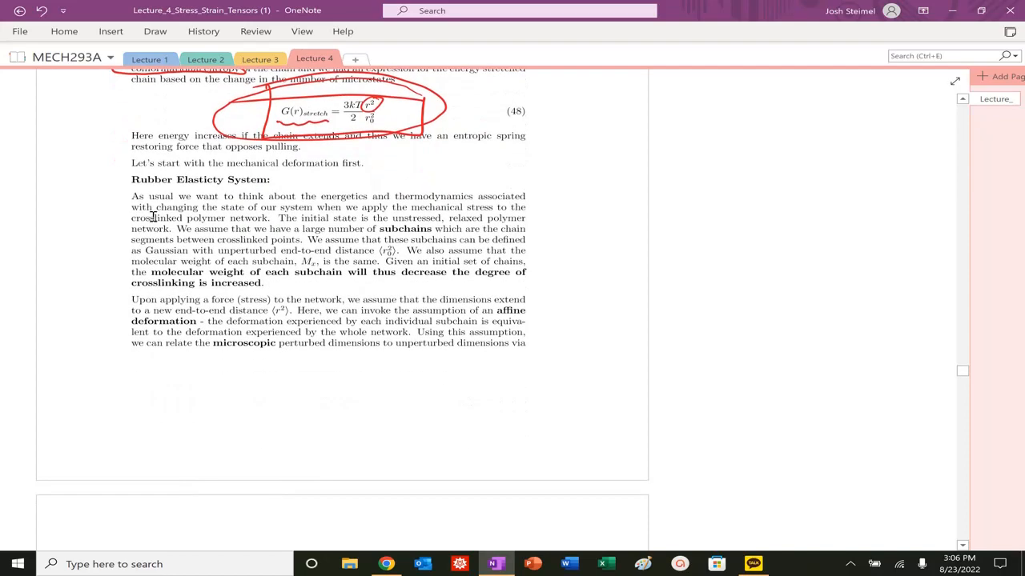
pyautogui.scroll(-3)
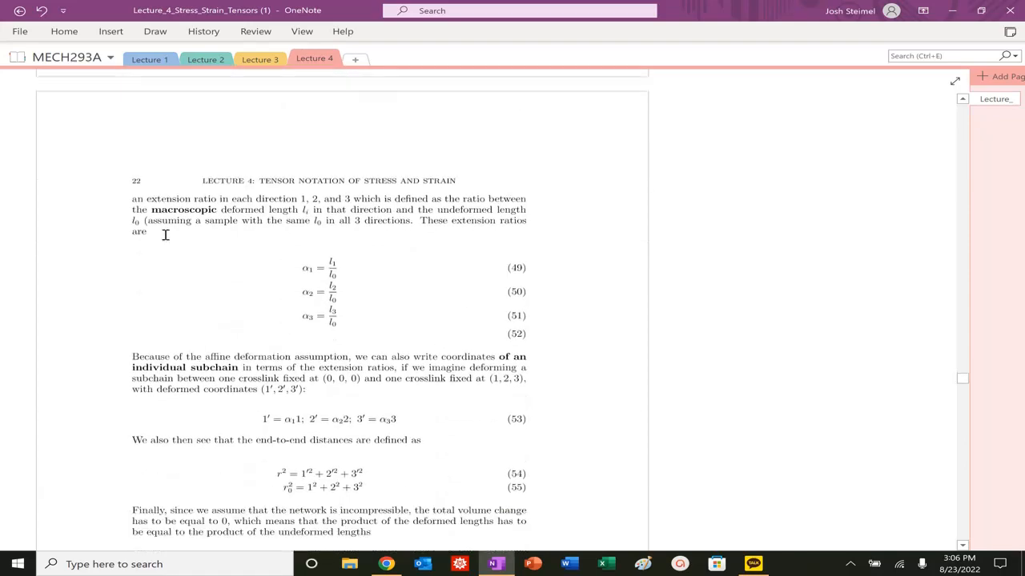
pyautogui.scroll(-3)
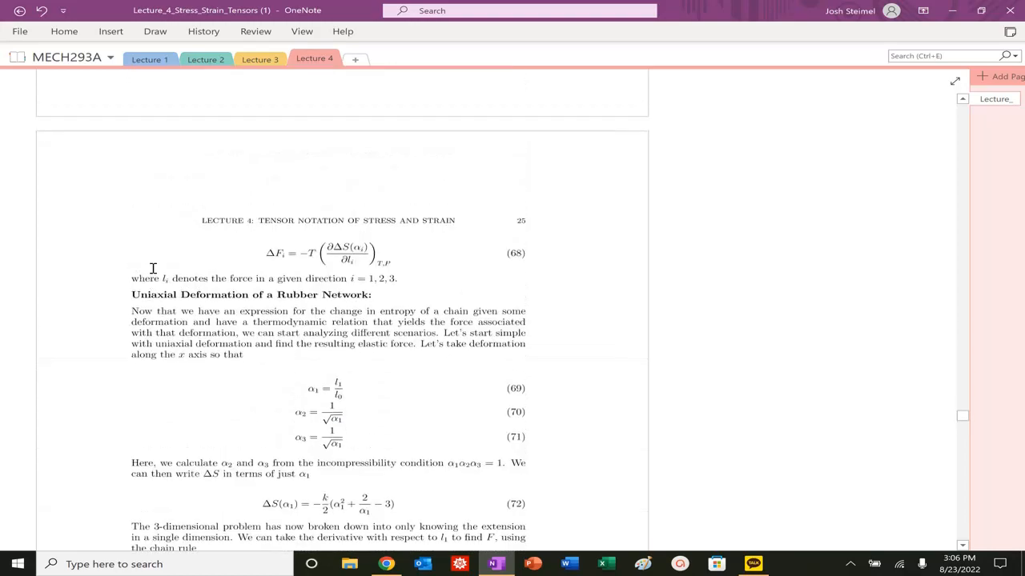
pyautogui.scroll(-3)
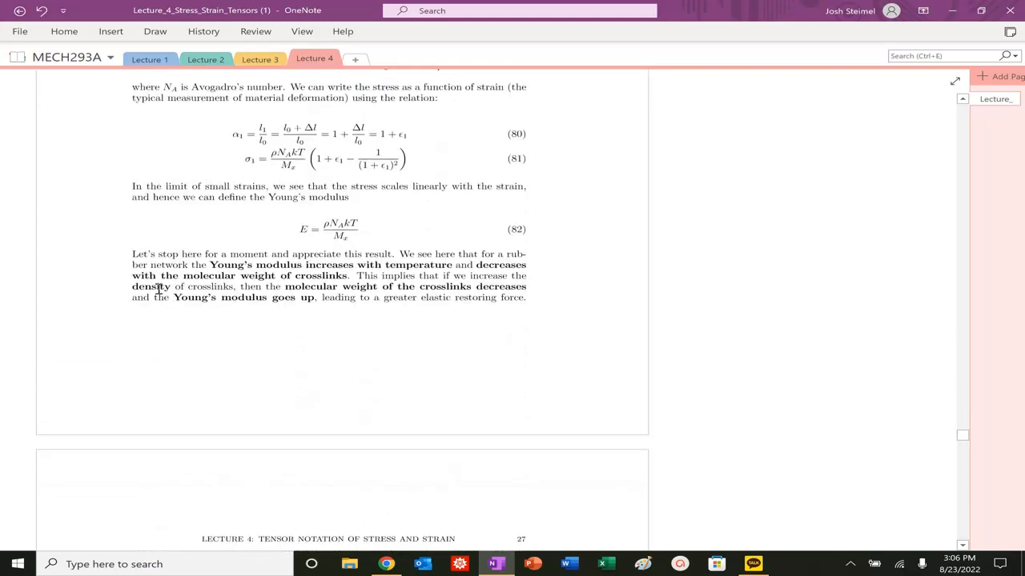
pyautogui.scroll(-3)
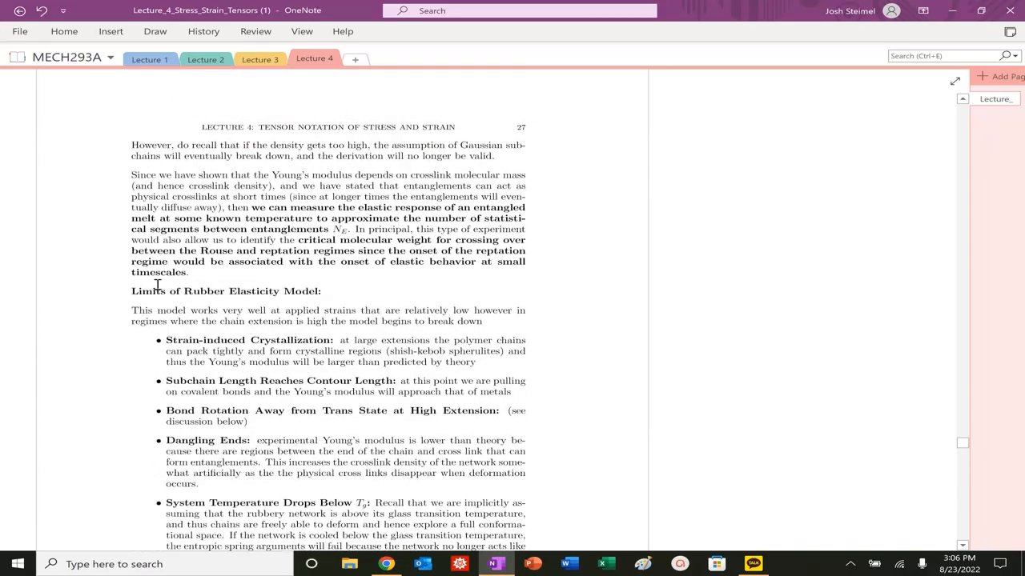
pyautogui.scroll(-3)
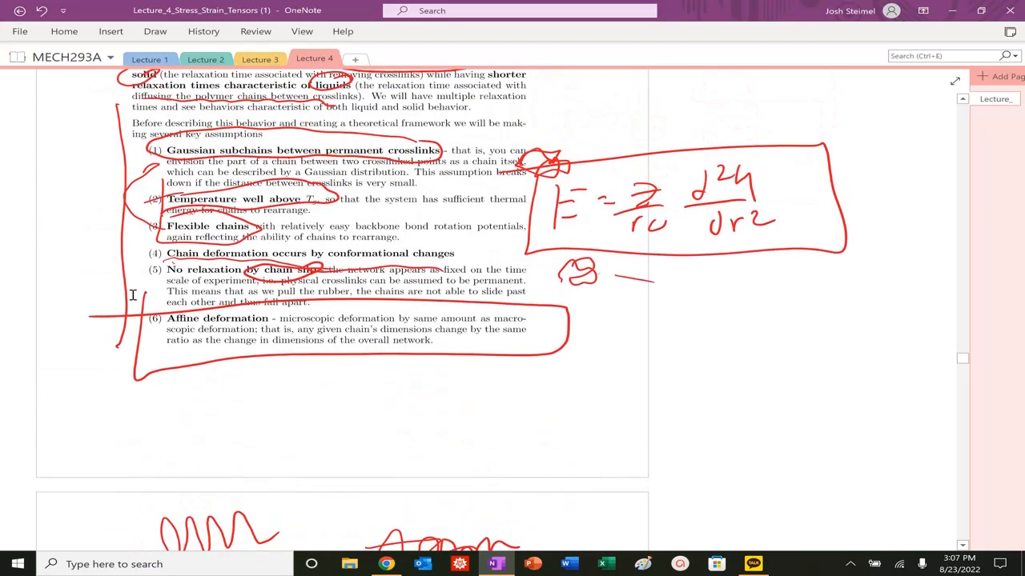
# Scroll to the Rubber Elasticity System paragraph below the boxed G(r) equation 48
pyautogui.scroll(-3)
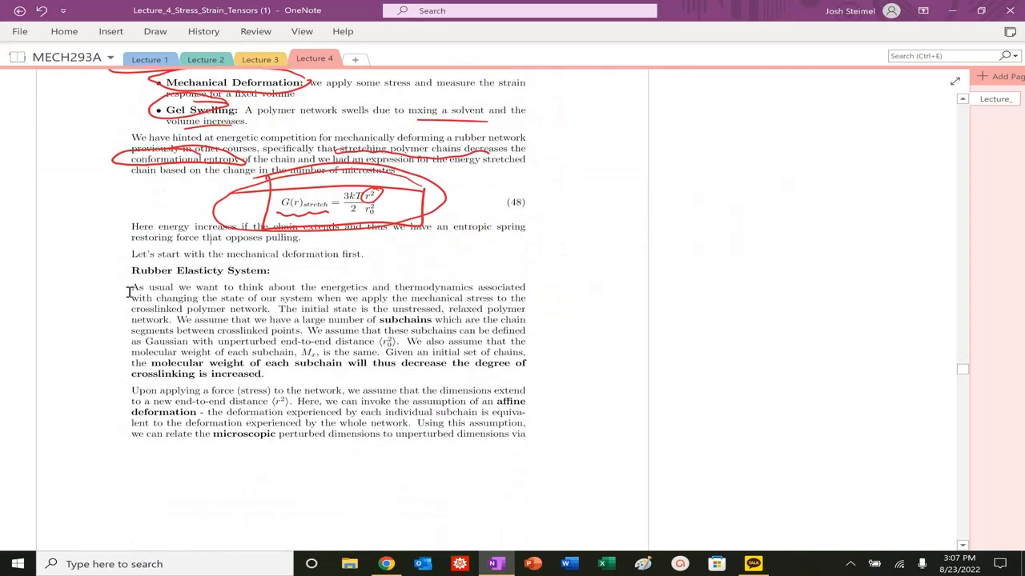
pyautogui.scroll(-3)
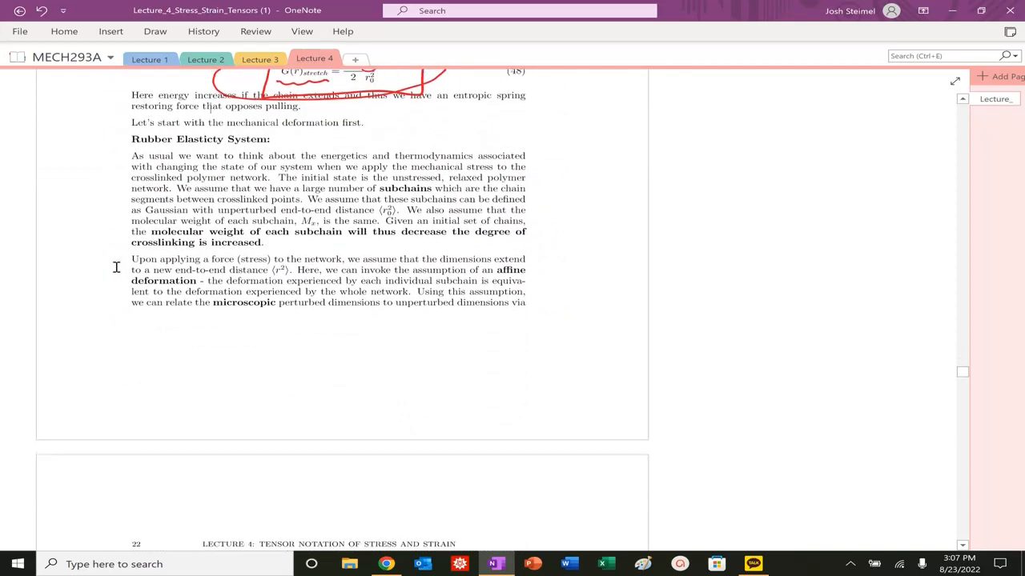
pyautogui.scroll(-3)
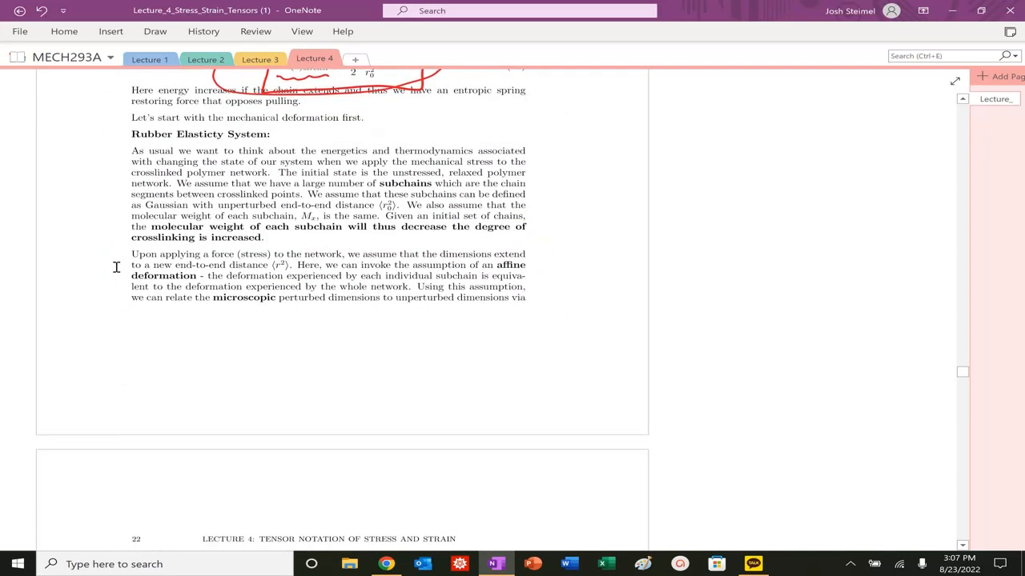